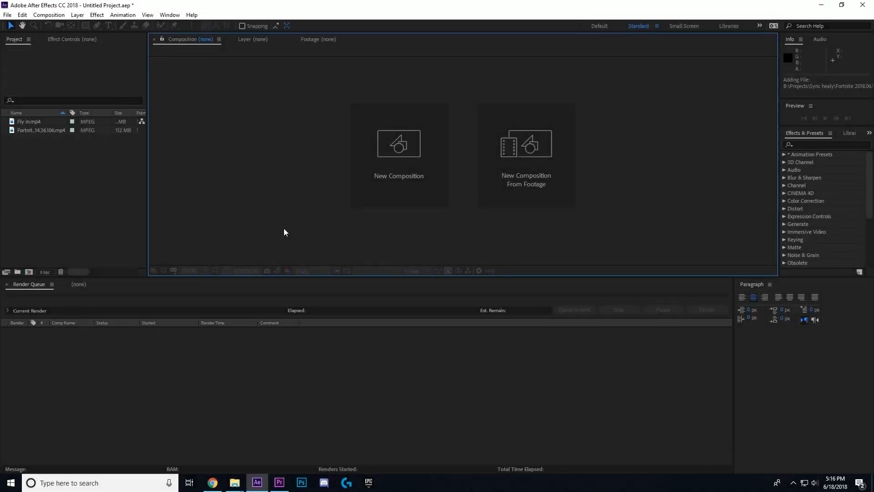
{"action": "mouse_move", "coordinate": [90, 202]}
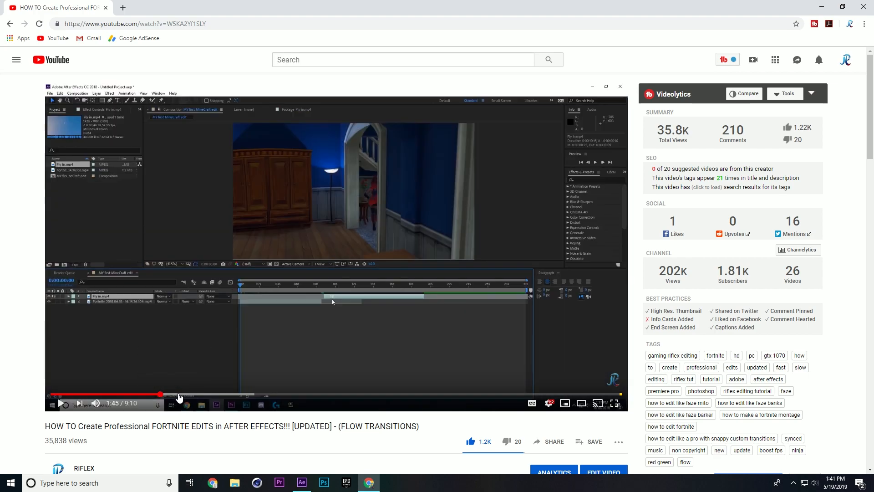
Step: Scroll to the comments and highlight the one asking about the chest transition
{"action": "scroll", "scroll_direction": "down", "scroll_amount": 3}
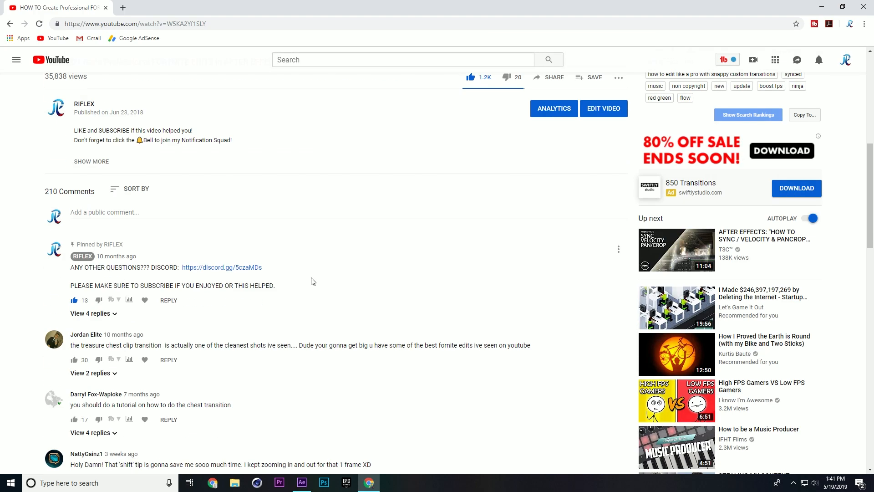
{"action": "scroll", "scroll_direction": "down", "scroll_amount": 3}
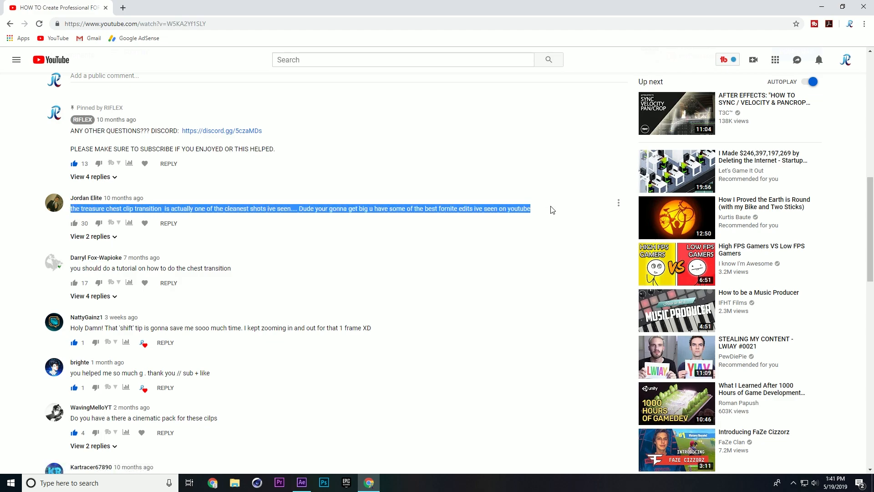
{"action": "mouse_move", "coordinate": [125, 197]}
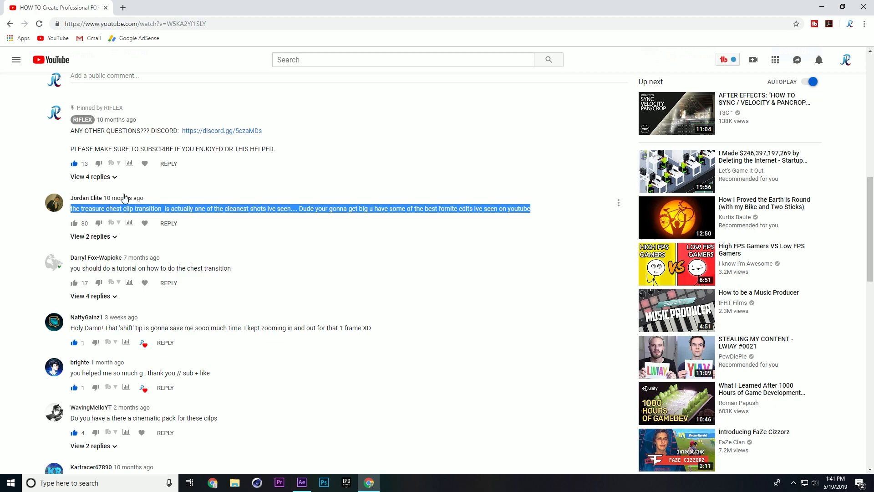
{"action": "mouse_move", "coordinate": [124, 200]}
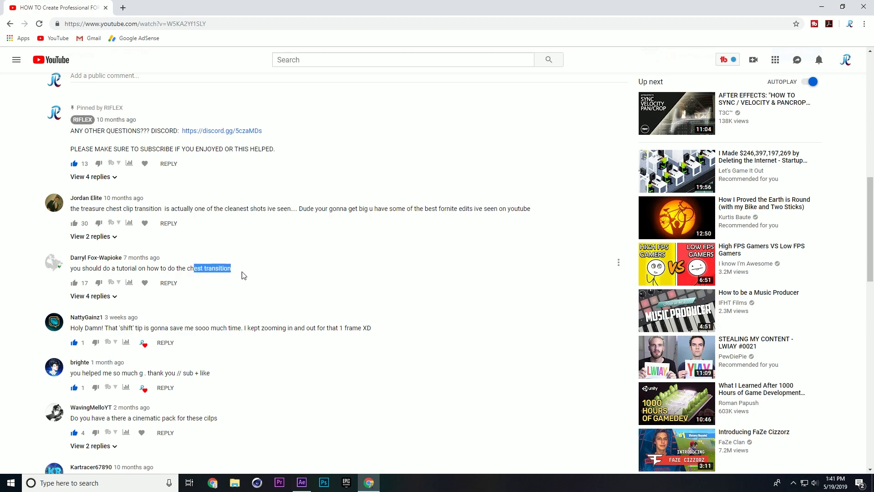
{"action": "left_click", "coordinate": [302, 482]}
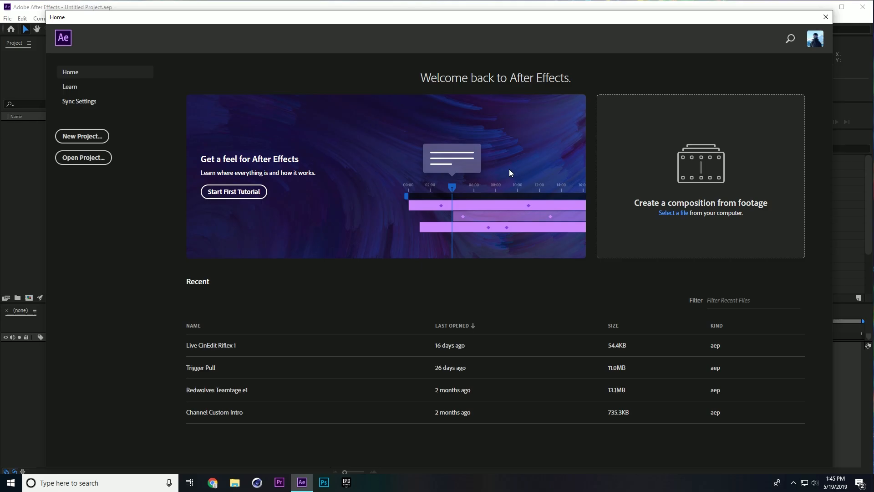
{"action": "mouse_move", "coordinate": [82, 136]}
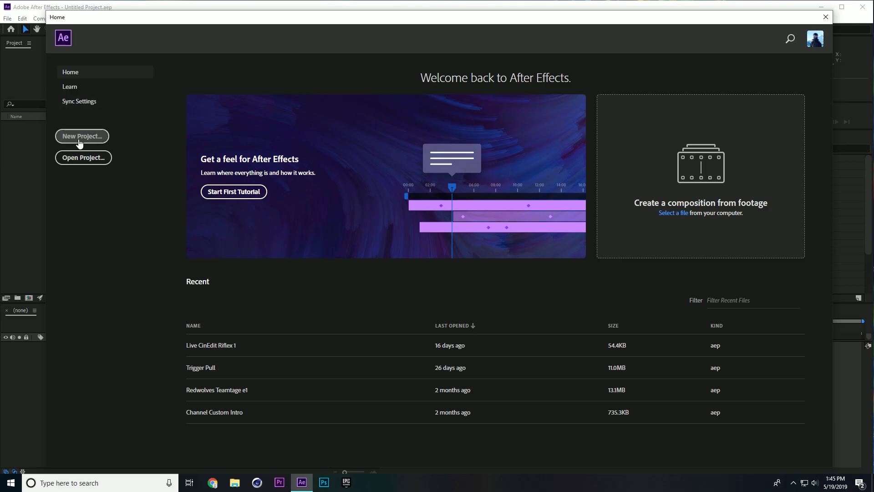
Step: Create a new project with a 1920×1080, 30 fps, 15-second composition
{"action": "left_click", "coordinate": [81, 135]}
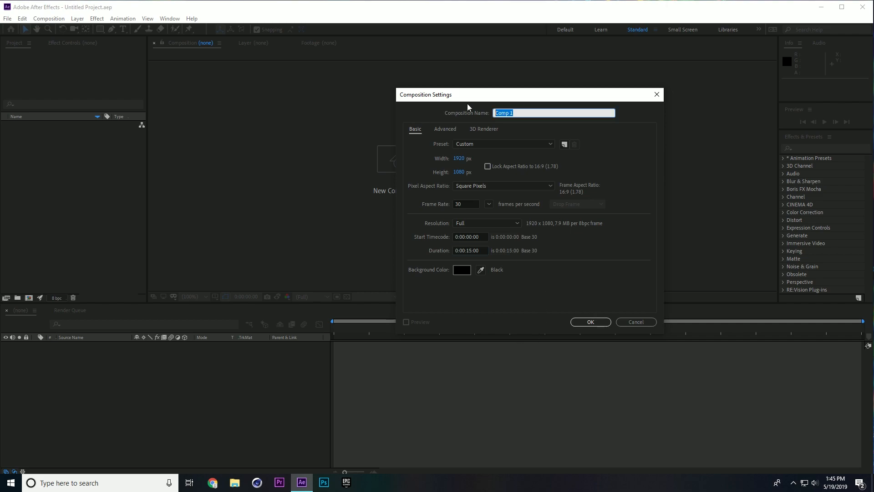
{"action": "left_click", "coordinate": [590, 321]}
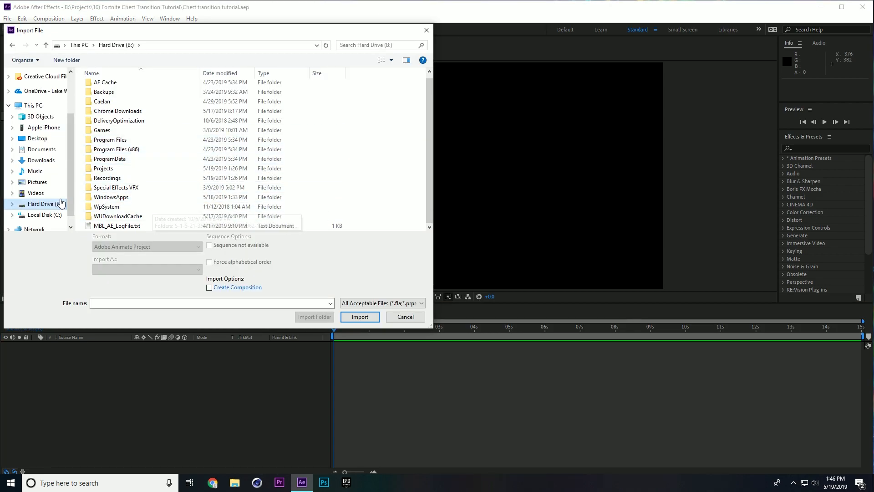
Step: Import the pan1–pan3 clips from the Videos folder
{"action": "double_click", "coordinate": [103, 167]}
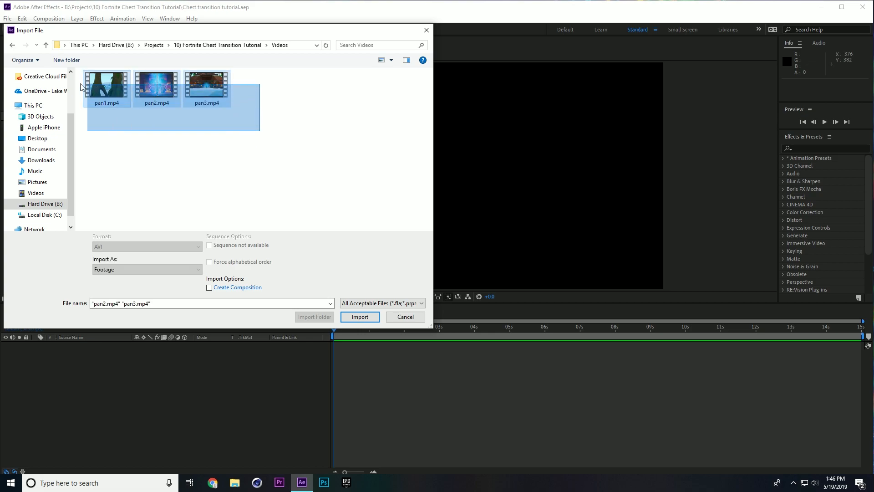
{"action": "left_click", "coordinate": [359, 317]}
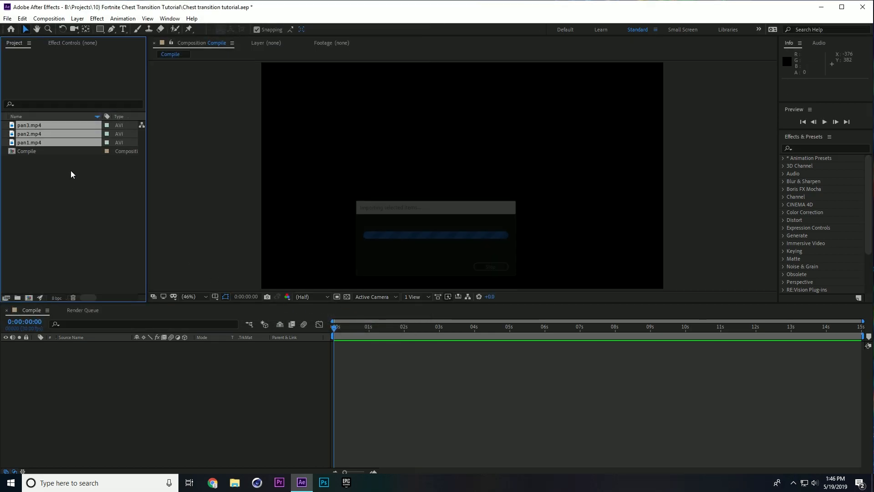
Step: Import all sound effect files from the Audio folder
{"action": "left_click", "coordinate": [8, 18]}
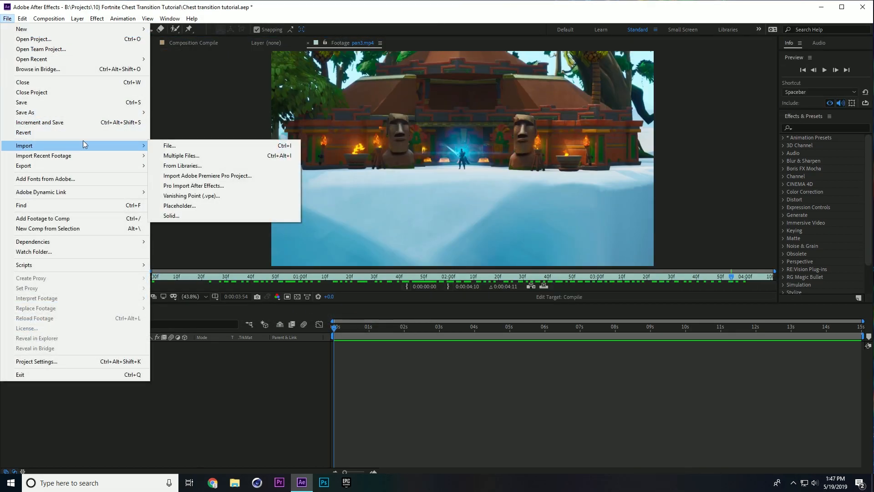
{"action": "left_click", "coordinate": [169, 145]}
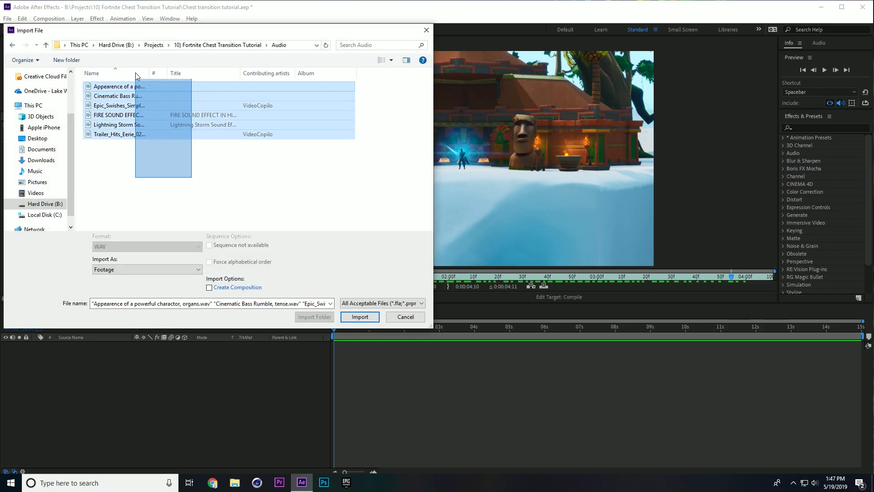
{"action": "left_click", "coordinate": [360, 316]}
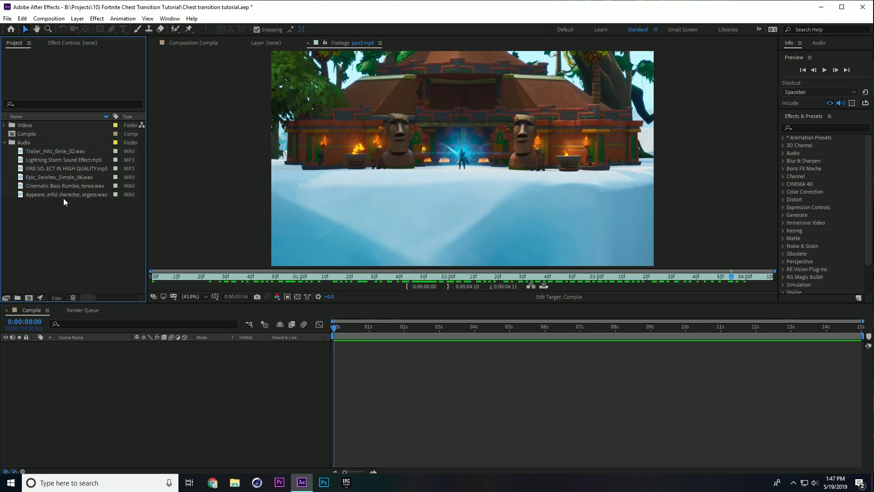
{"action": "mouse_move", "coordinate": [50, 163]}
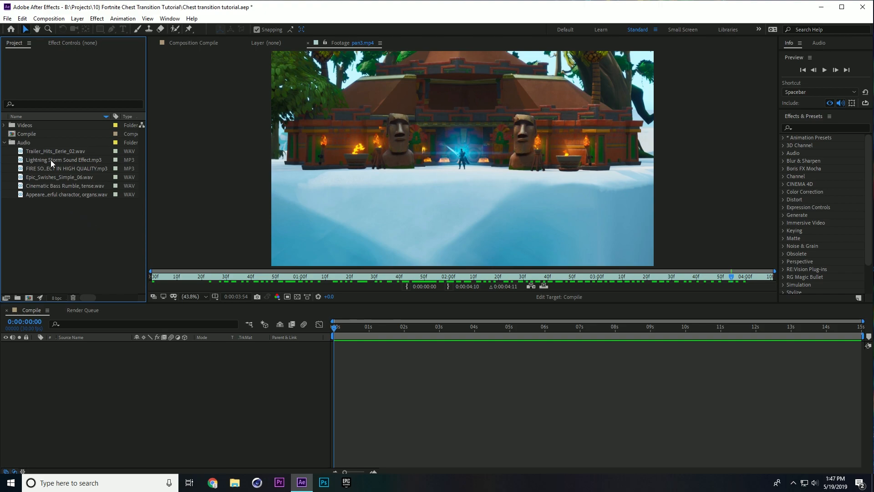
Step: Review the Lightning Storm Sound Effect details and the Videos folder contents
{"action": "left_click", "coordinate": [65, 159]}
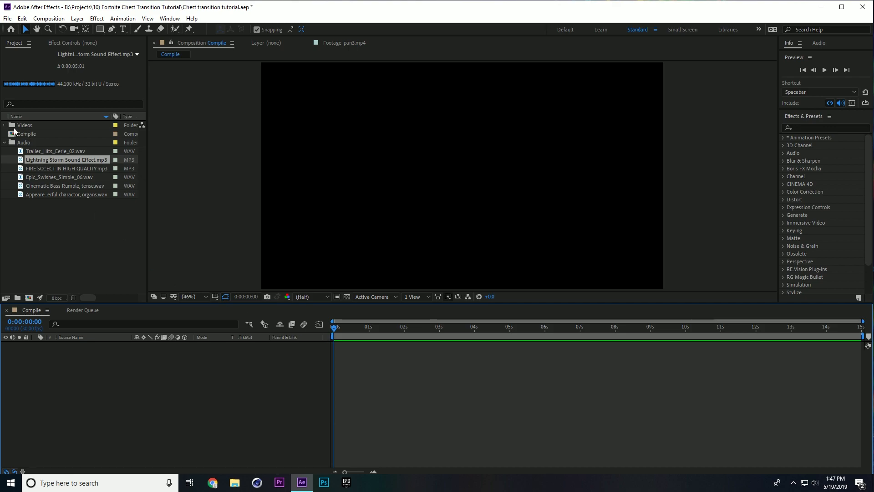
{"action": "left_click", "coordinate": [3, 125]}
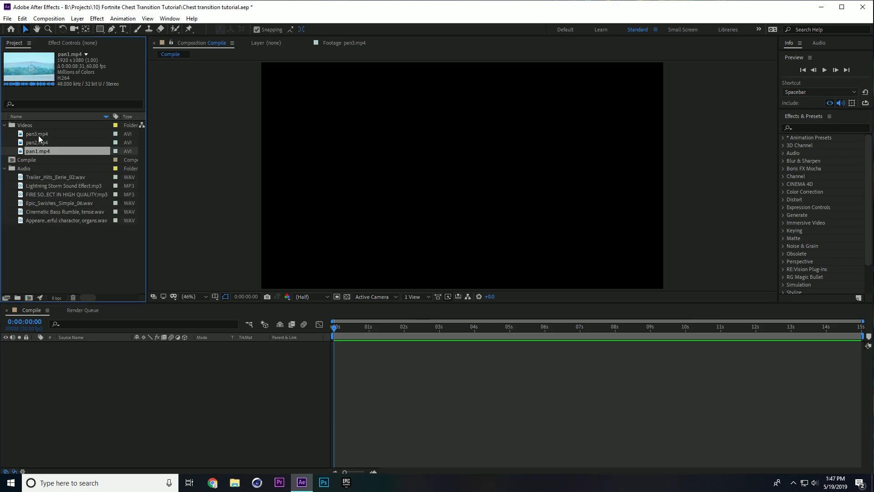
{"action": "left_click", "coordinate": [446, 326]}
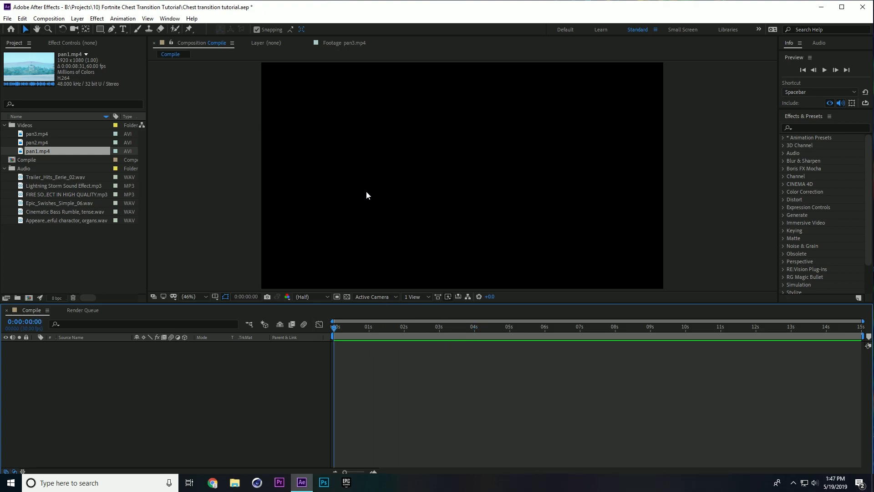
Step: Create the Double composition at 1920 wide by 2160 tall
{"action": "left_click", "coordinate": [48, 18]}
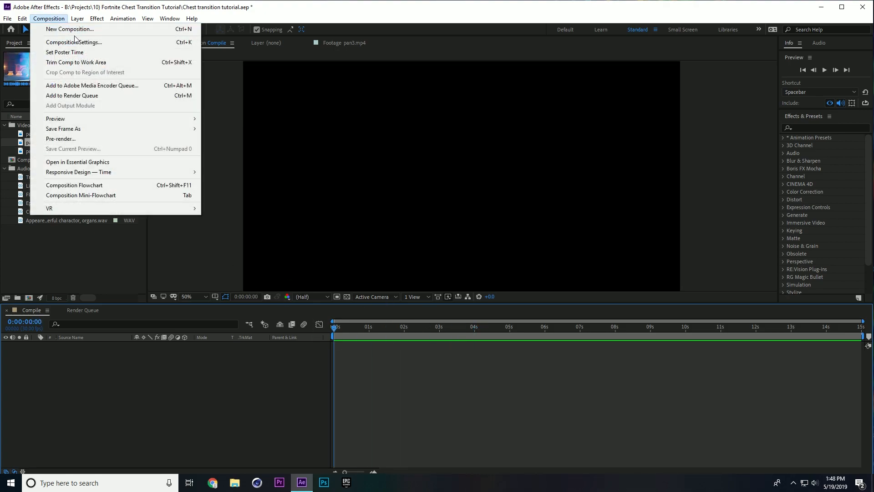
{"action": "left_click", "coordinate": [74, 42]}
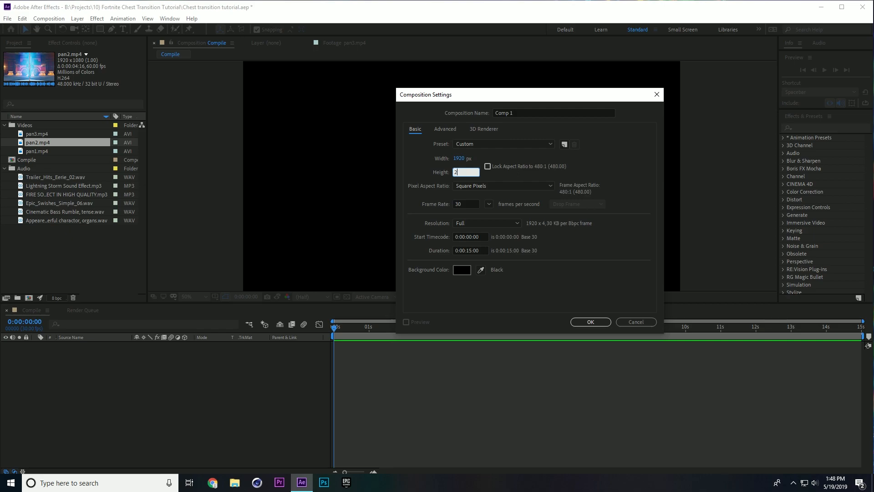
{"action": "type", "text": "2160"}
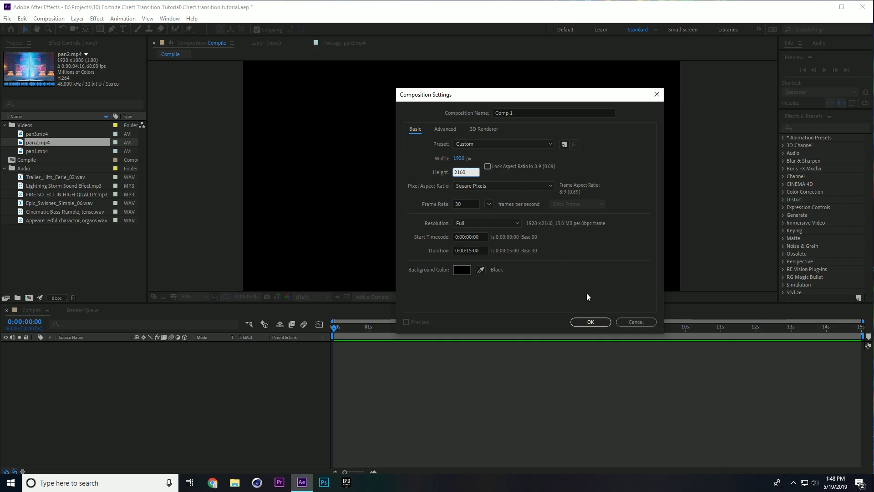
{"action": "left_click", "coordinate": [590, 322]}
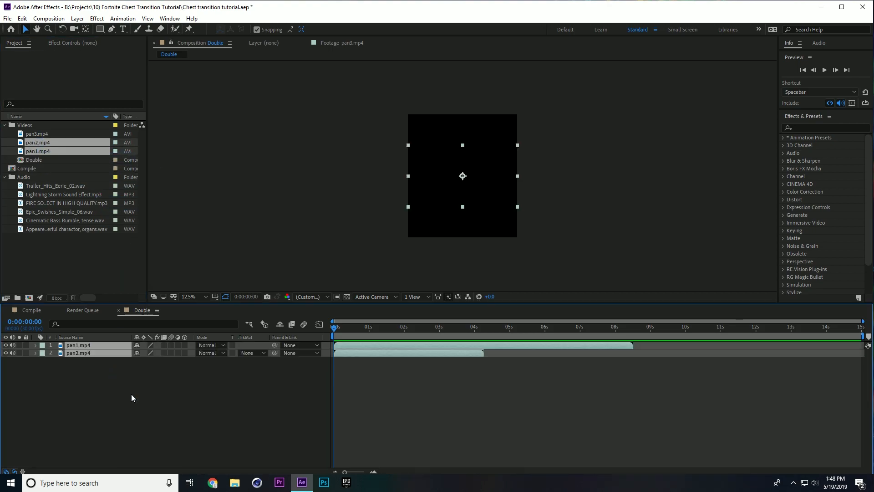
Step: Position pan1 in the top half of the Double frame and slide pan2 later, adjusting the view zoom
{"action": "left_click", "coordinate": [188, 296]}
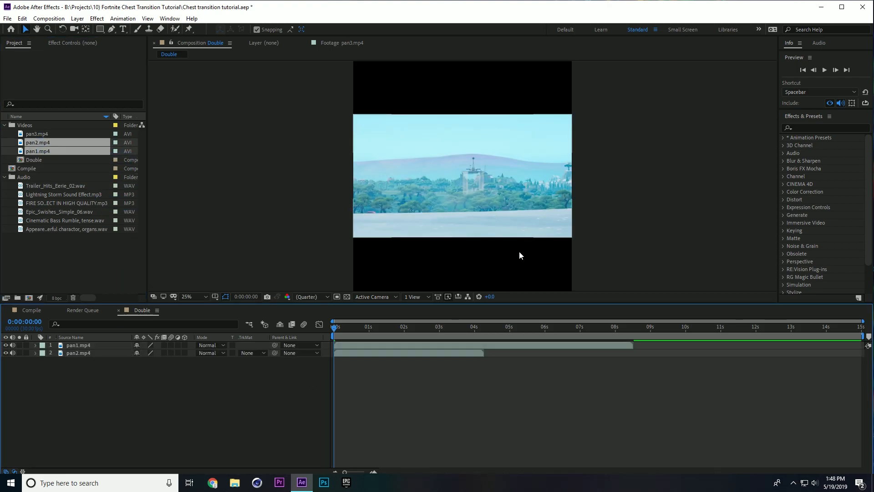
{"action": "mouse_move", "coordinate": [515, 204]}
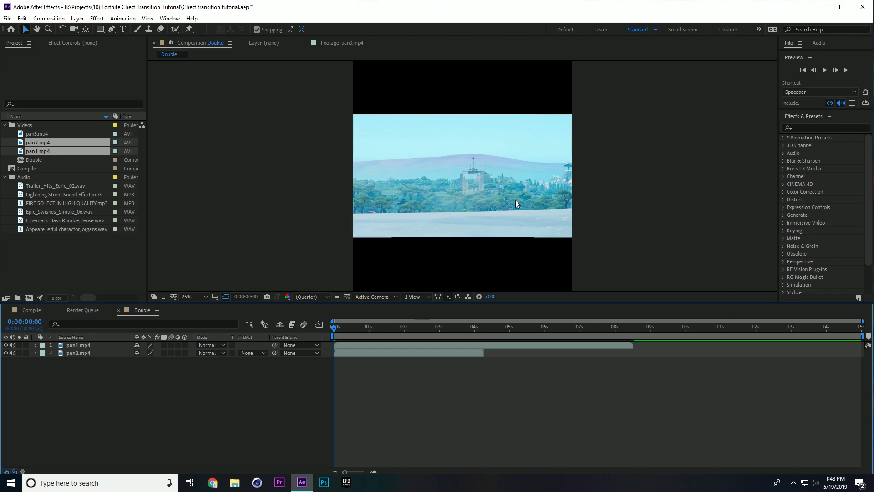
{"action": "mouse_move", "coordinate": [467, 208]}
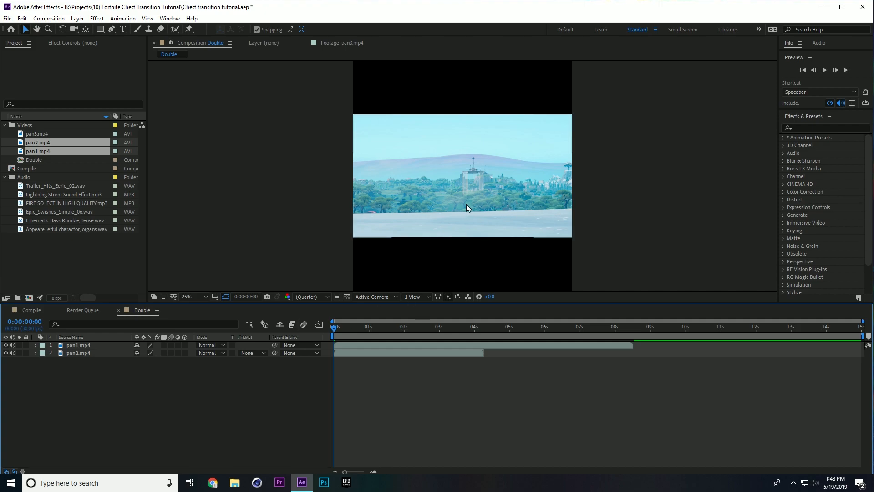
{"action": "mouse_move", "coordinate": [471, 84]}
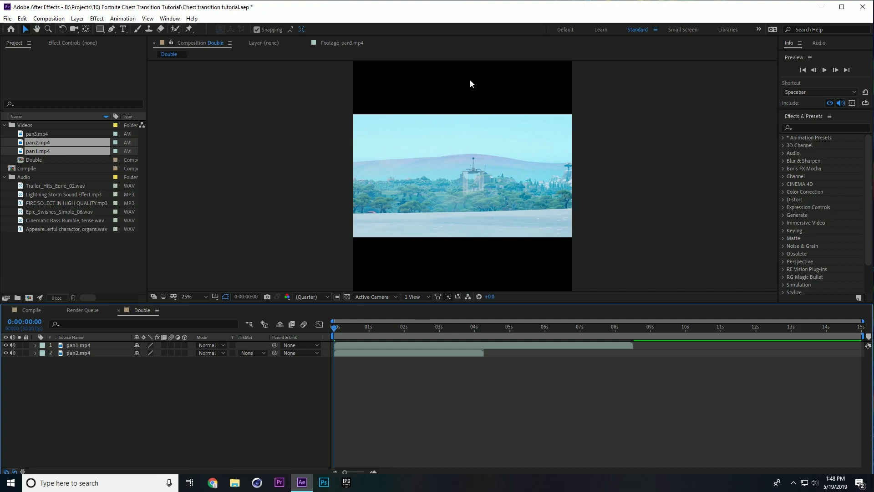
{"action": "mouse_move", "coordinate": [501, 272]}
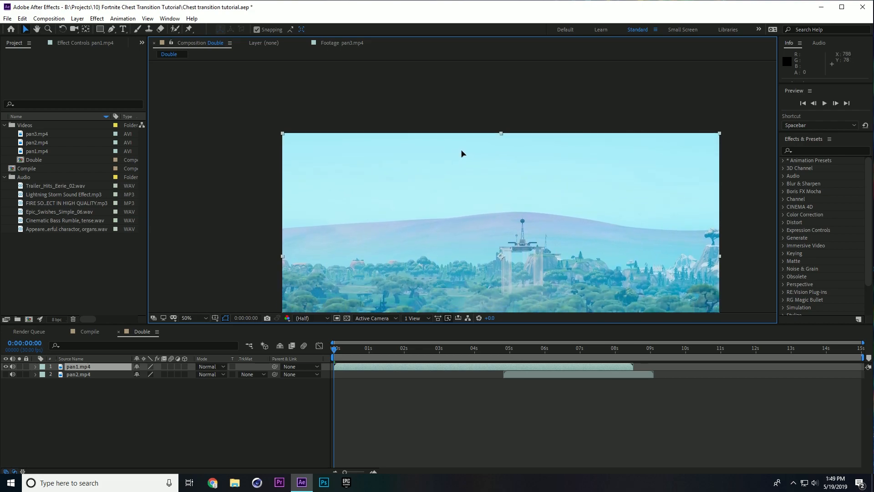
{"action": "left_click", "coordinate": [191, 318]}
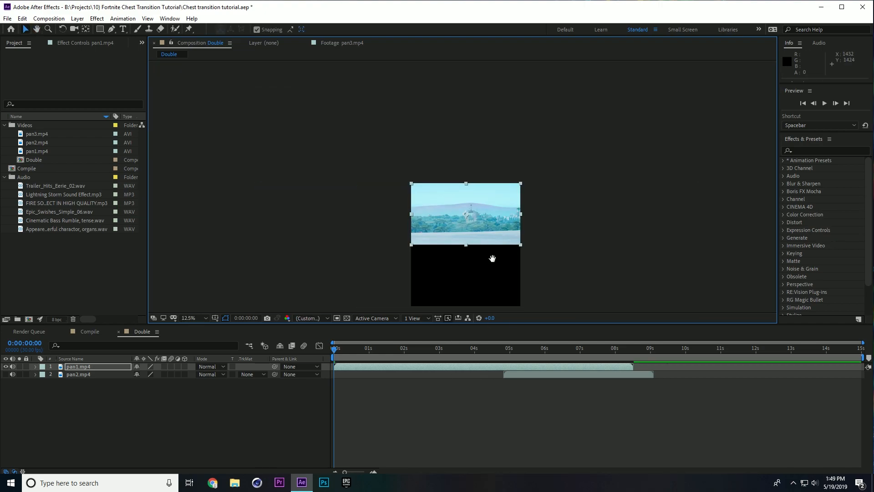
{"action": "left_click", "coordinate": [193, 318]}
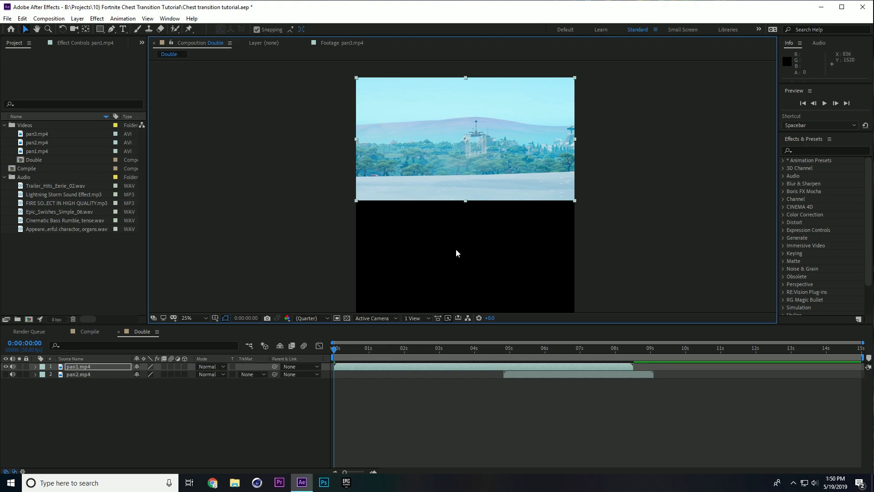
{"action": "mouse_move", "coordinate": [423, 351]}
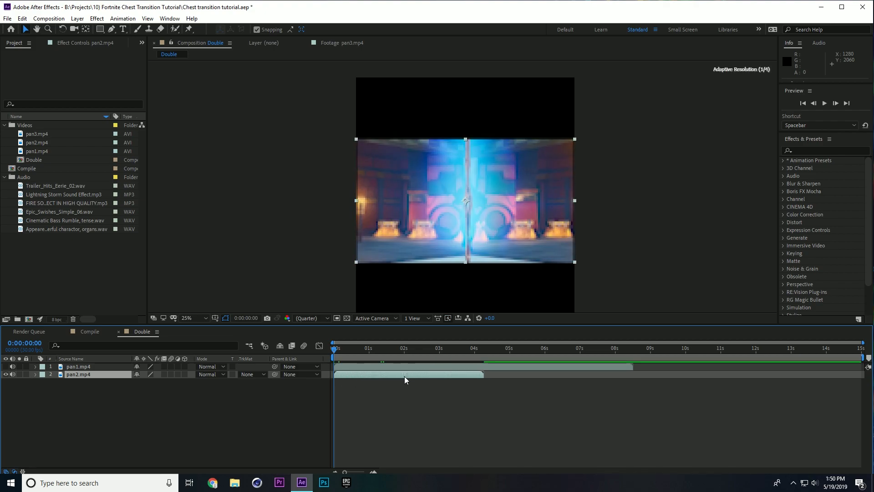
Step: Slip the pan2 footage so the comp opens on a sharp mirrored chest-room frame and inspect it
{"action": "left_click", "coordinate": [63, 29]}
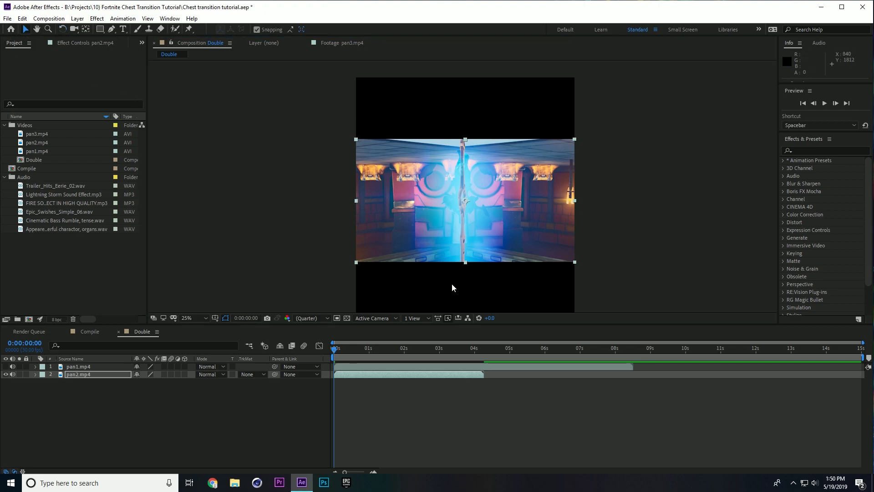
{"action": "left_click", "coordinate": [187, 318]}
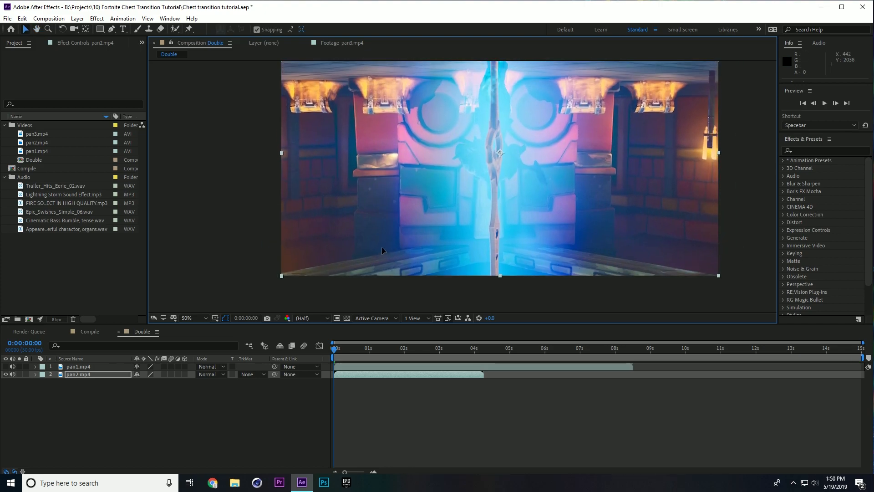
{"action": "mouse_move", "coordinate": [384, 250]}
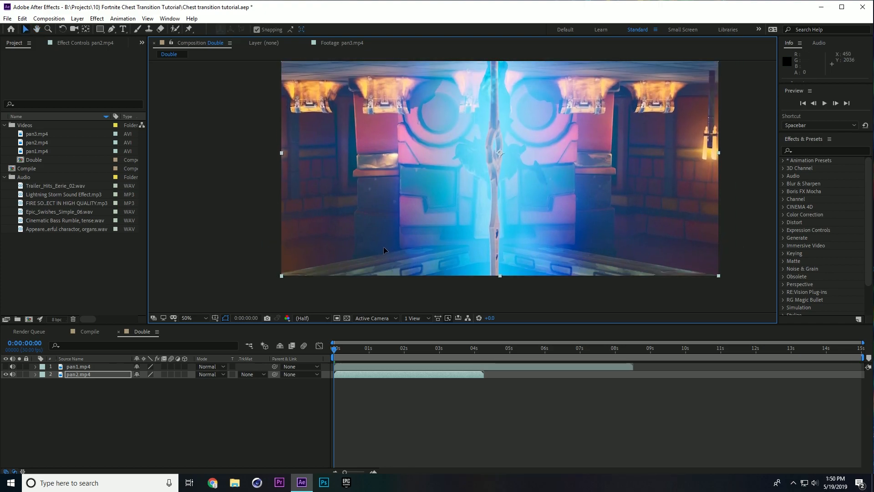
{"action": "left_click", "coordinate": [188, 318]}
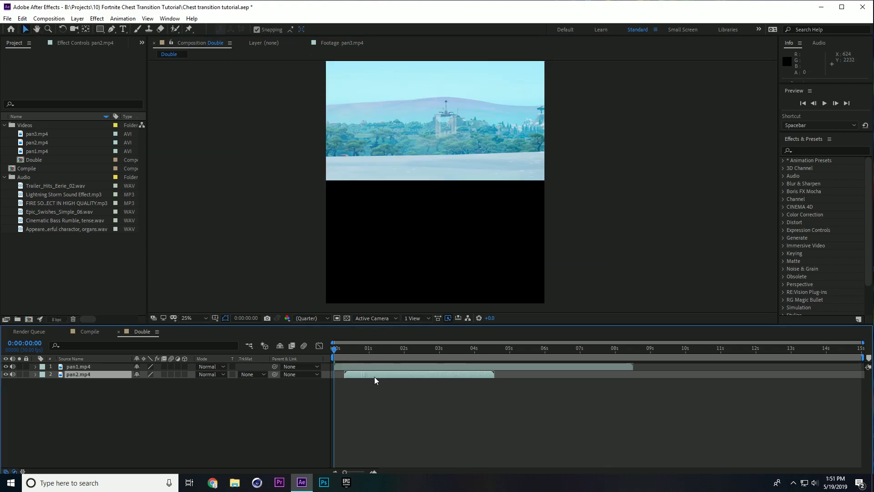
Step: Move pan2 to start about 3 seconds in and preview the handoff from pan1
{"action": "left_click", "coordinate": [344, 348]}
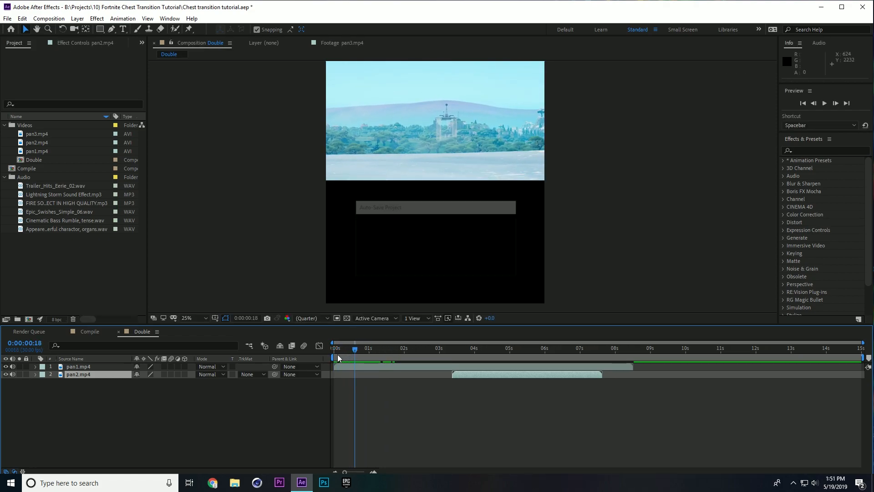
{"action": "left_click", "coordinate": [376, 348]}
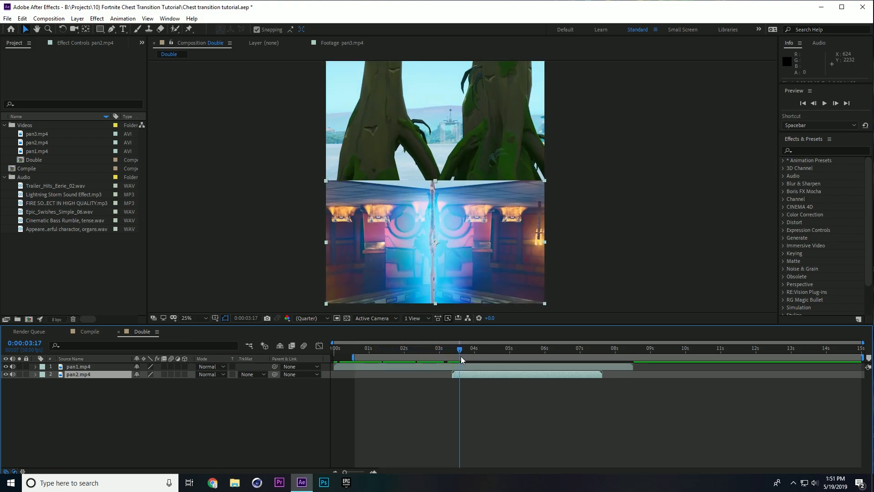
{"action": "left_click", "coordinate": [513, 348]}
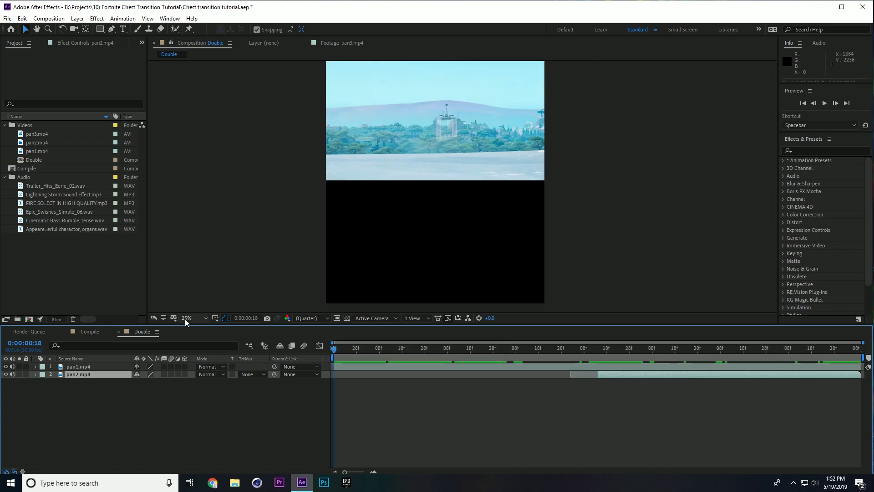
{"action": "mouse_move", "coordinate": [9, 18]}
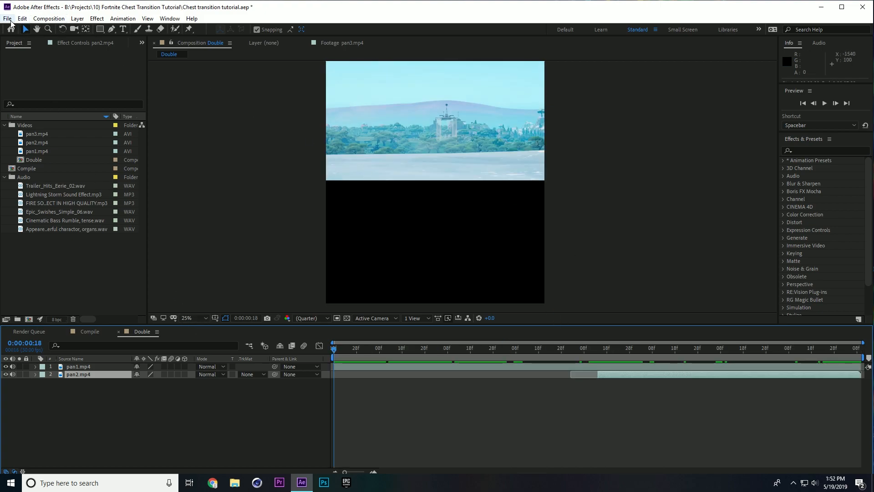
Step: Add Double to the render queue as an AVI with Audio Output set to Off
{"action": "left_click", "coordinate": [7, 18]}
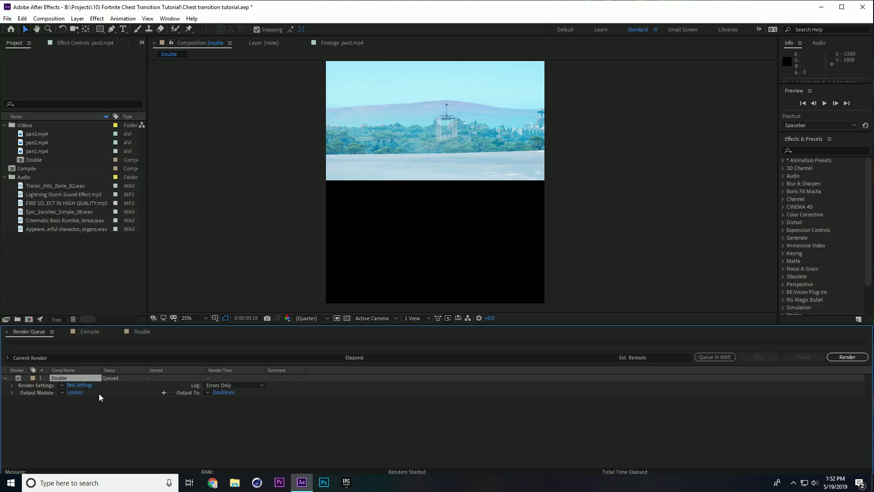
{"action": "left_click", "coordinate": [74, 391]}
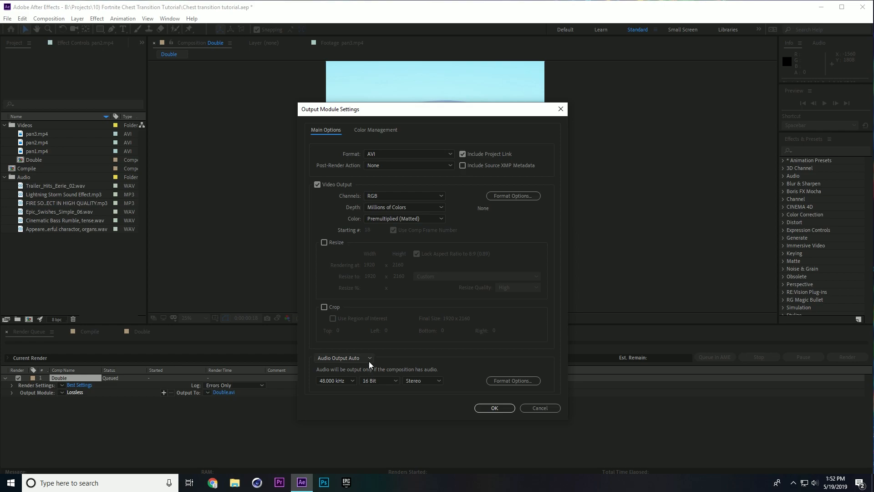
{"action": "left_click", "coordinate": [343, 357]}
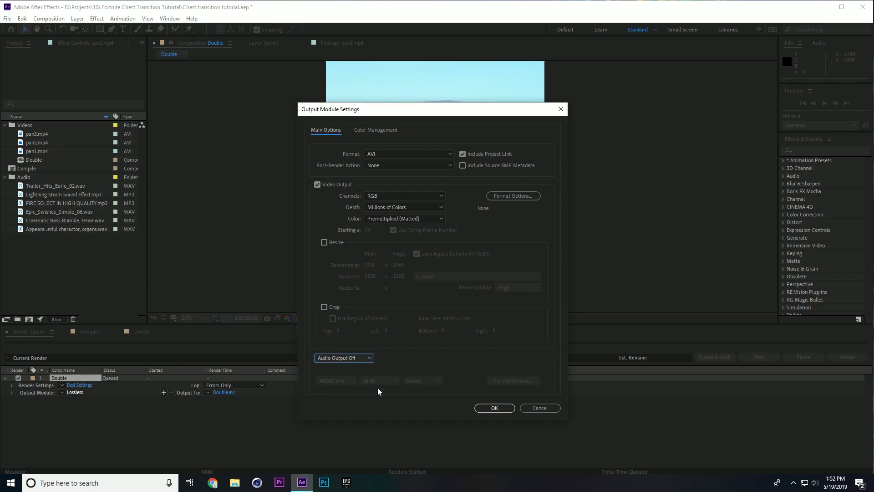
{"action": "left_click", "coordinate": [493, 408]}
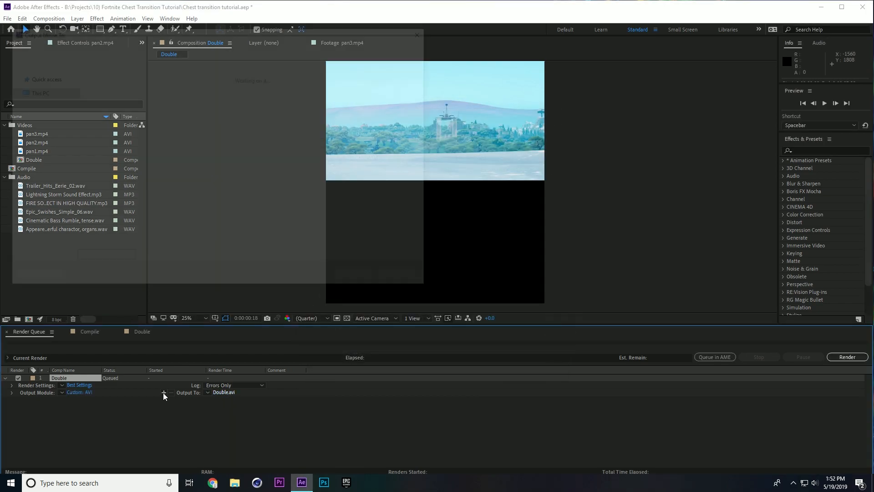
Step: Set the output file to Double Video Render.avi and render the queue
{"action": "left_click", "coordinate": [228, 392]}
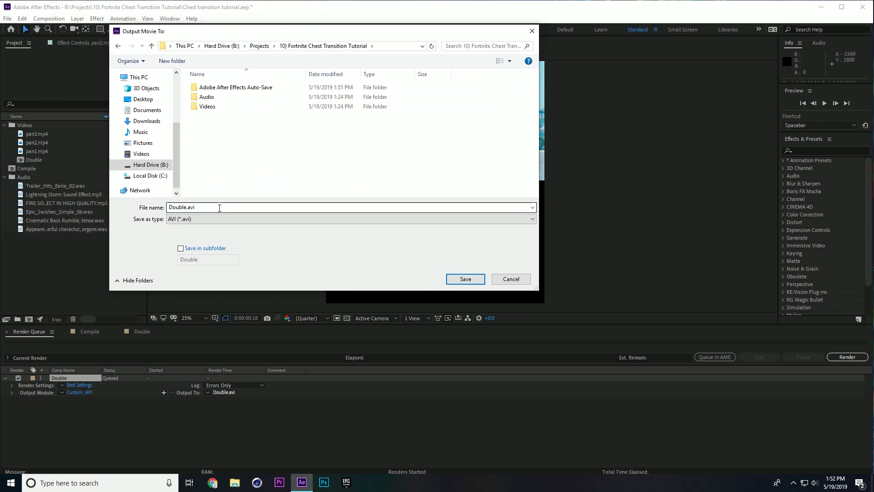
{"action": "mouse_move", "coordinate": [200, 235]}
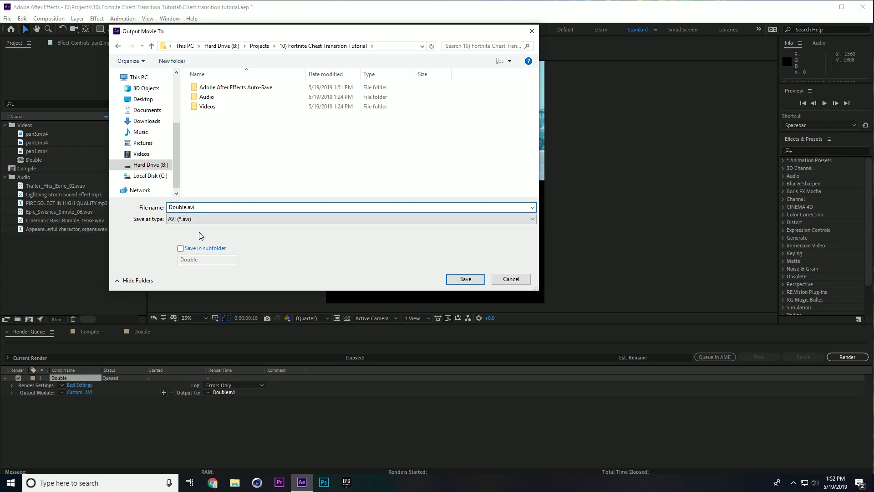
{"action": "left_click", "coordinate": [464, 279]}
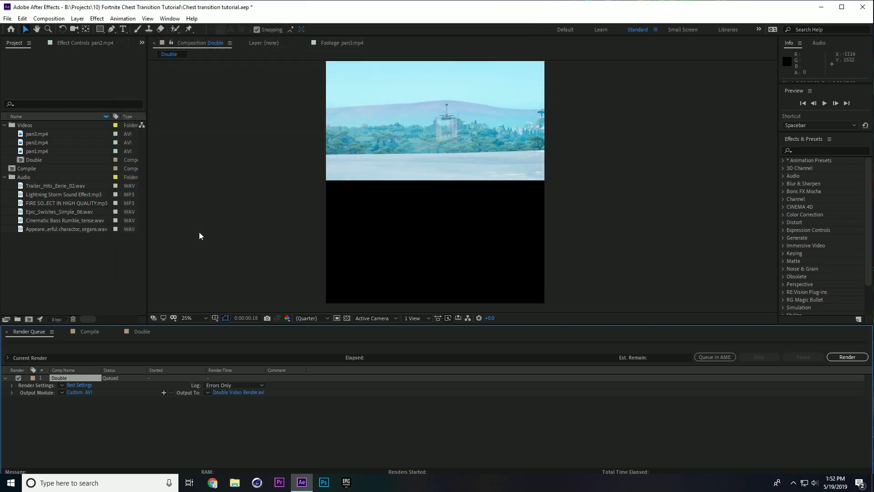
{"action": "left_click", "coordinate": [846, 357]}
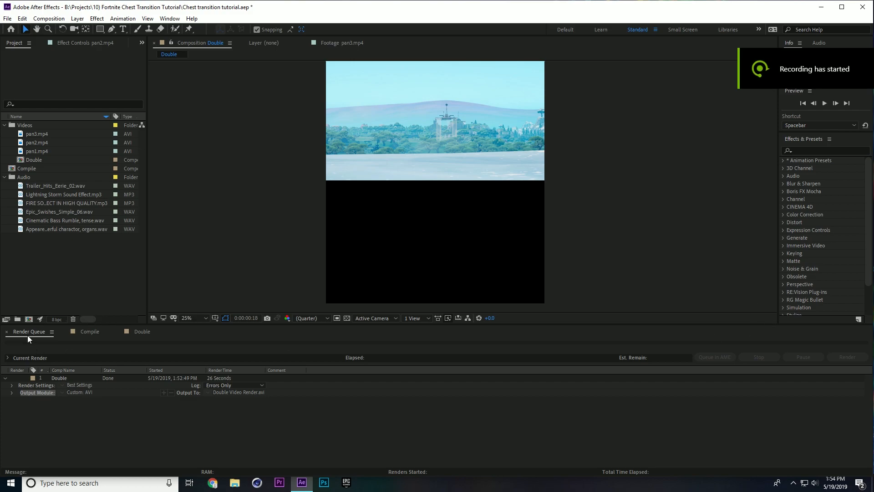
Step: Switch to the Compile comp and import the rendered Double Video Render.avi as a layer
{"action": "left_click", "coordinate": [142, 332]}
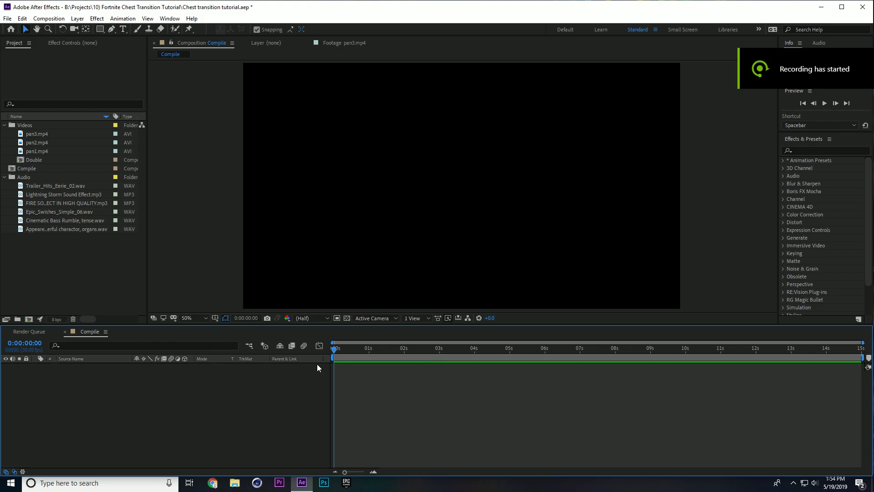
{"action": "left_click", "coordinate": [7, 19]}
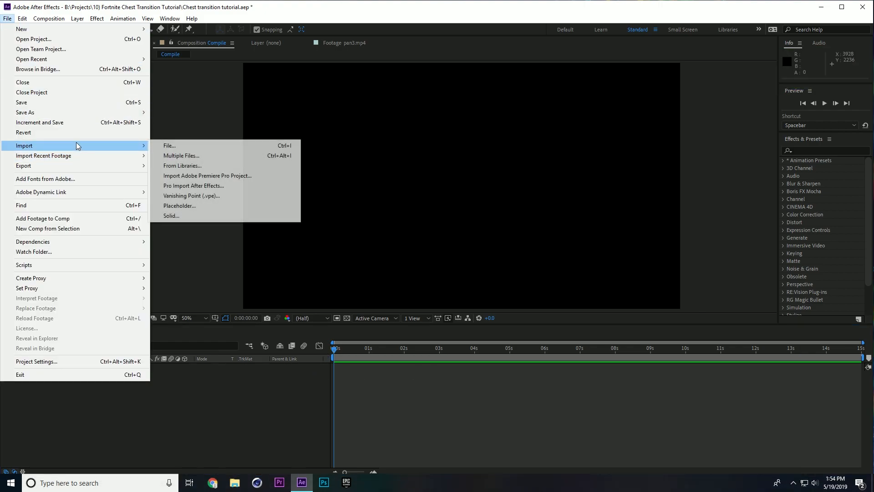
{"action": "left_click", "coordinate": [169, 146]}
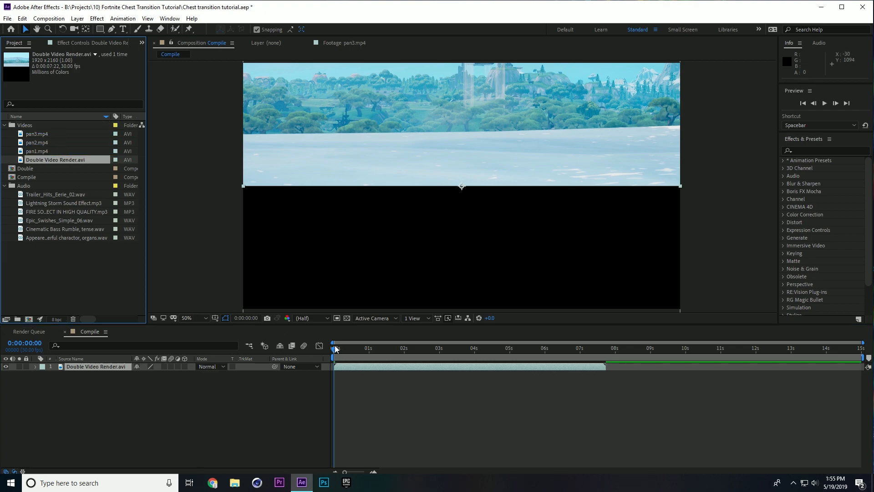
{"action": "mouse_move", "coordinate": [371, 363]}
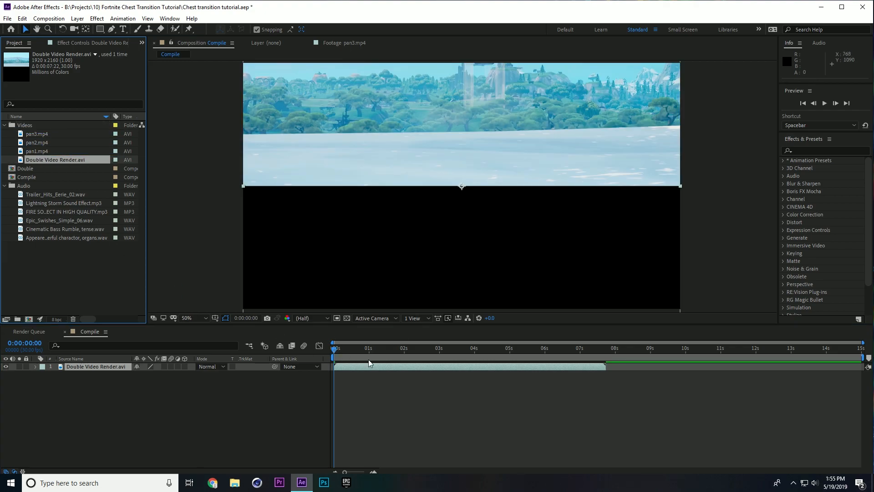
Step: Move the playhead to about 3:26, the first frame showing the chest scene
{"action": "left_click", "coordinate": [518, 347]}
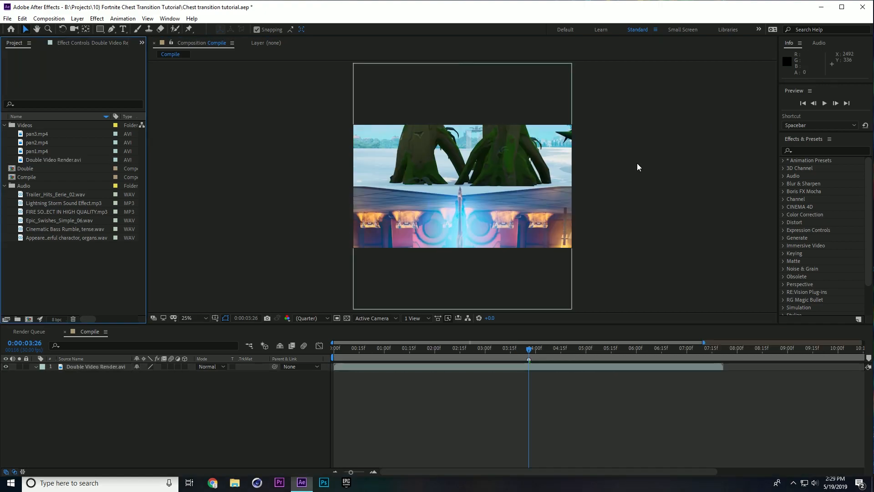
{"action": "mouse_move", "coordinate": [544, 363]}
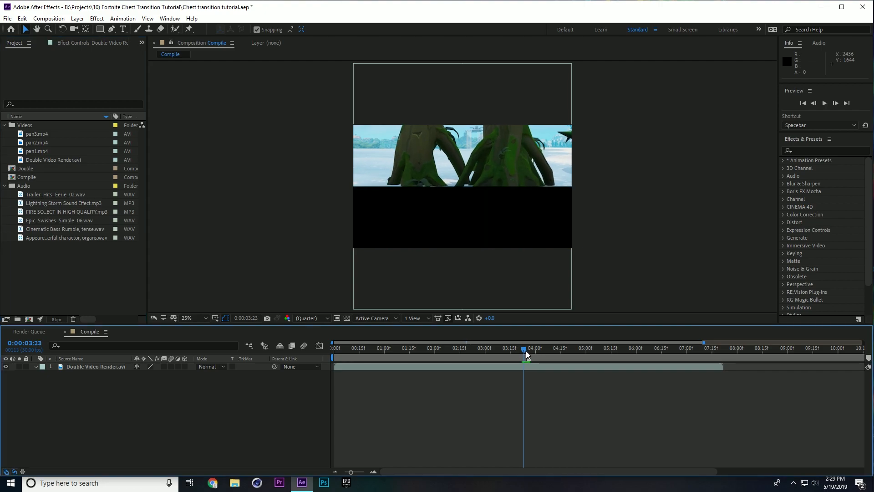
{"action": "left_click", "coordinate": [527, 348]}
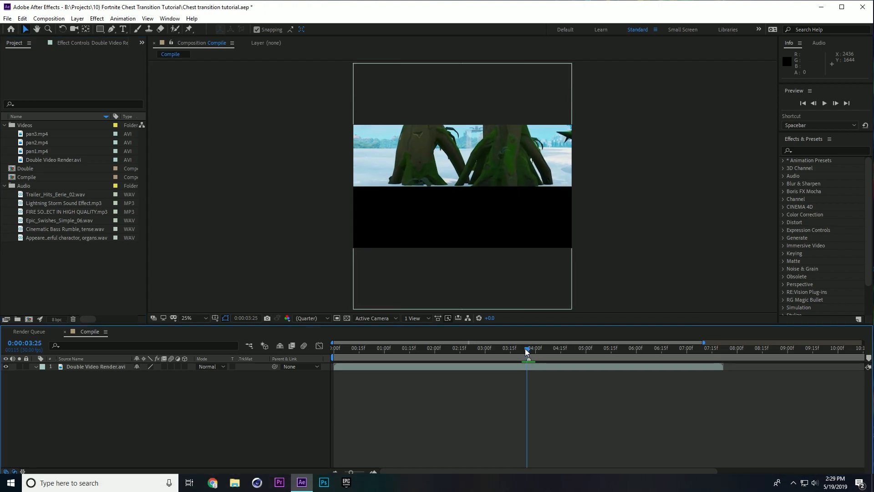
{"action": "left_click", "coordinate": [529, 348]}
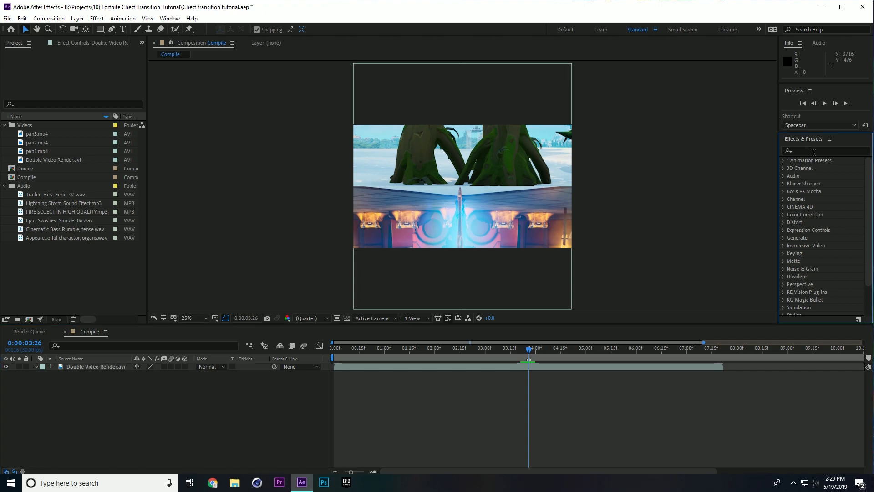
Step: Apply Motion Tile to Double Video Render with output width and height 125 and Mirror Edges on
{"action": "type", "text": "moti"}
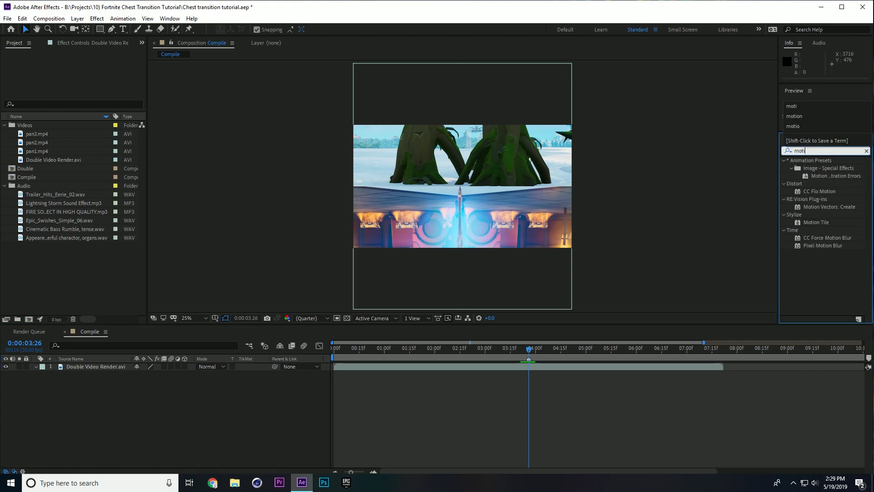
{"action": "left_click", "coordinate": [815, 222]}
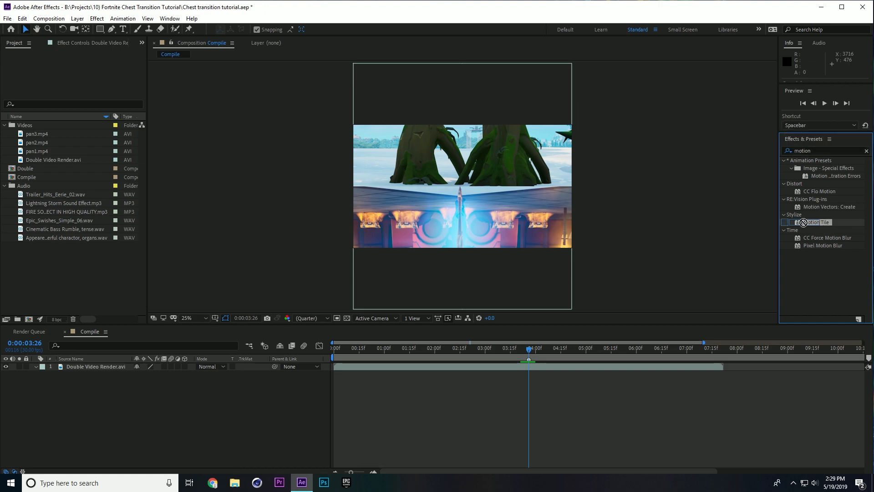
{"action": "double_click", "coordinate": [816, 222]}
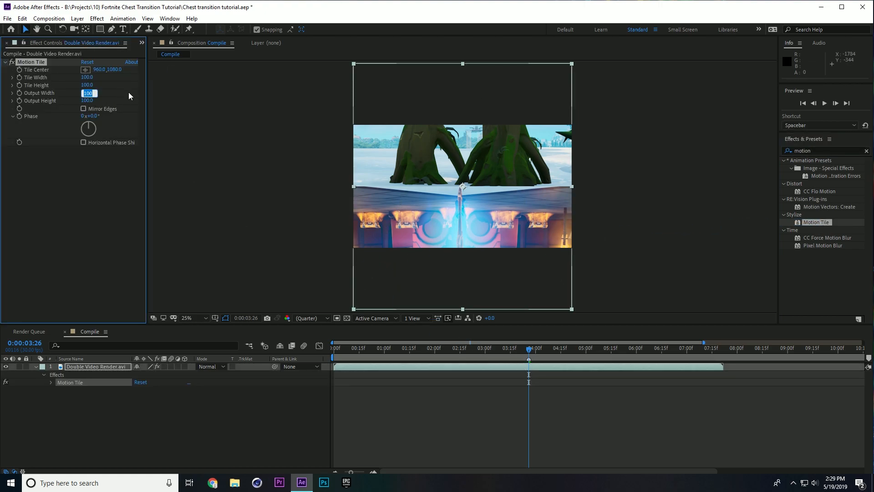
{"action": "type", "text": "125"}
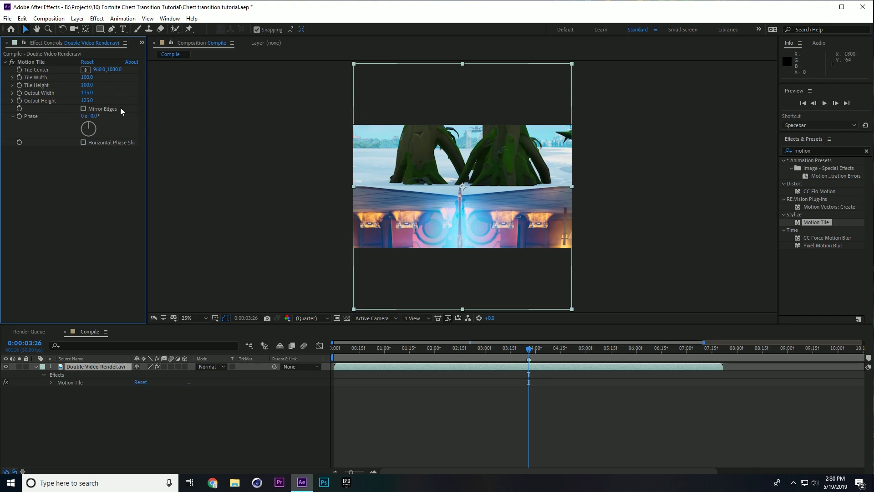
{"action": "left_click", "coordinate": [83, 109]}
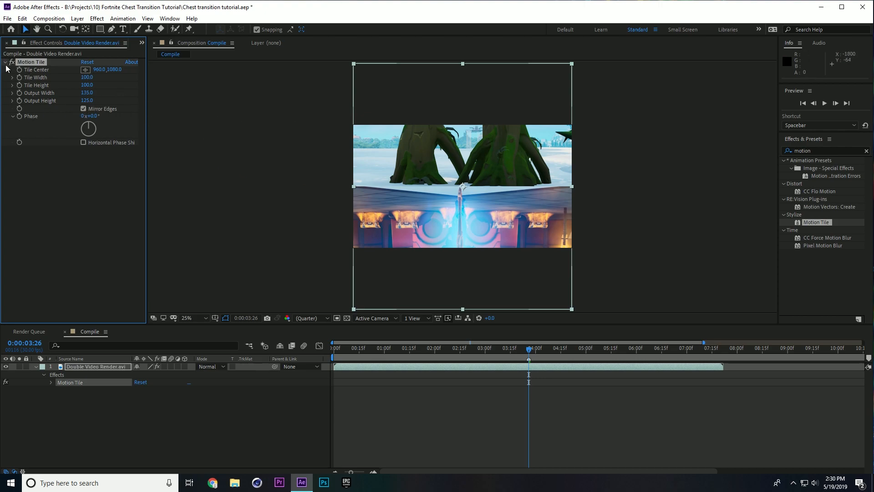
{"action": "left_click", "coordinate": [5, 61]}
{"action": "type", "text": "trans"}
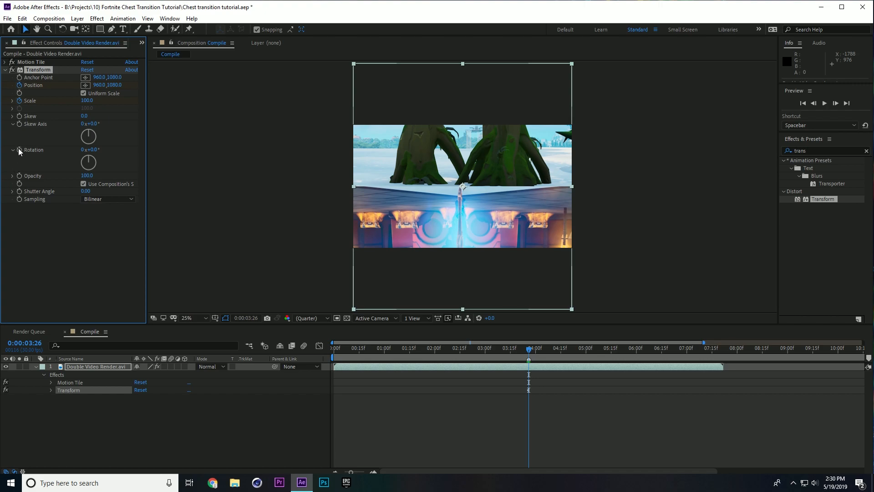
Step: Keyframe Transform Position, Scale and Rotation from 3:26 to 5:11, Rotation ending at 180° and Position Y 1620
{"action": "left_click", "coordinate": [604, 348]}
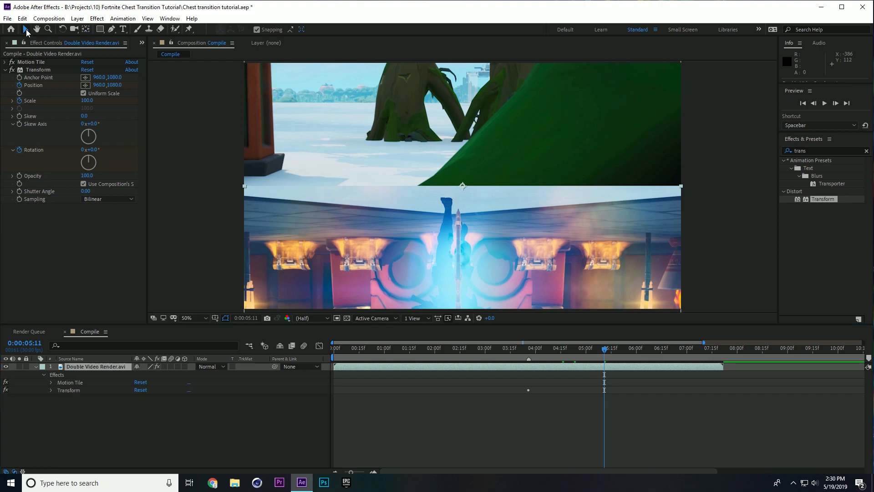
{"action": "left_click", "coordinate": [65, 397]}
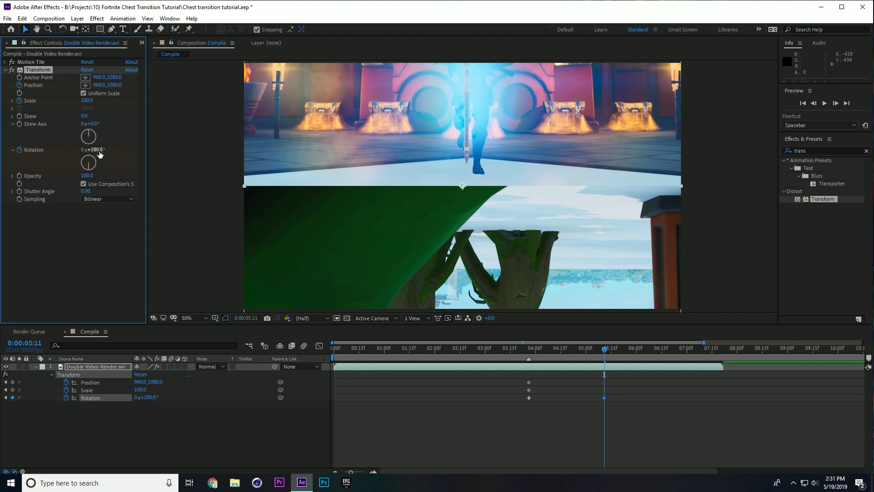
{"action": "mouse_move", "coordinate": [49, 79]}
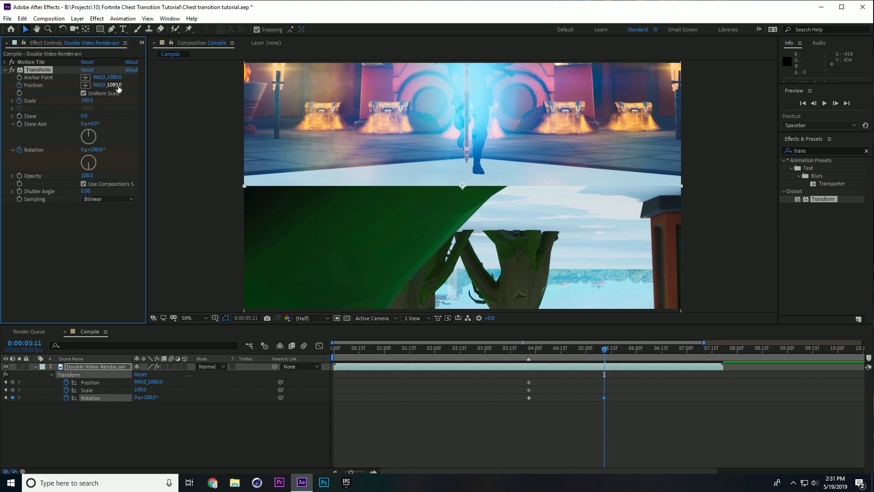
{"action": "left_click_drag", "start_coordinate": [108, 84], "coordinate": [107, 92]}
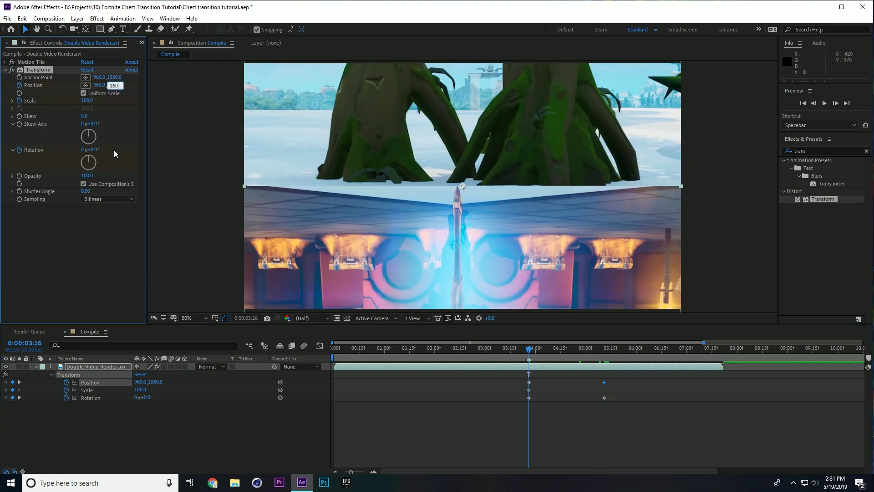
{"action": "type", "text": "1620.0"}
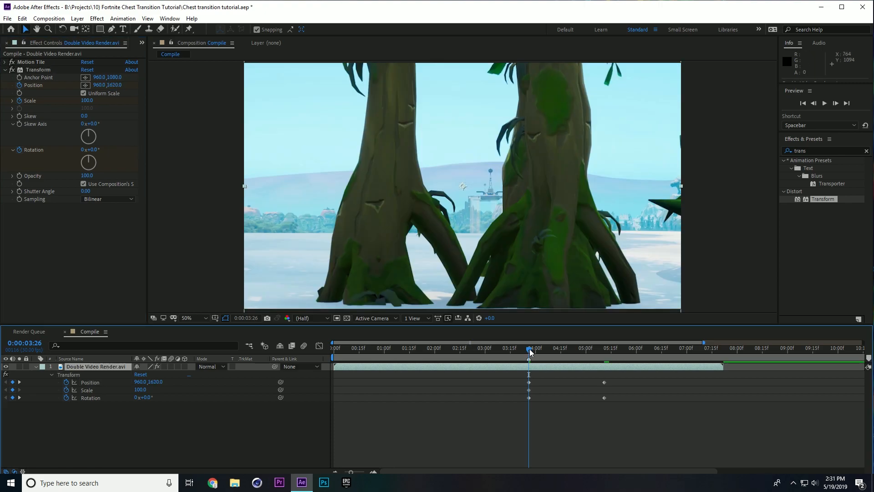
Step: Keyframe the Anchor Point so it shifts from 960,1080 at 3:26 to 1482,1080 mid-spin
{"action": "left_click", "coordinate": [560, 348]}
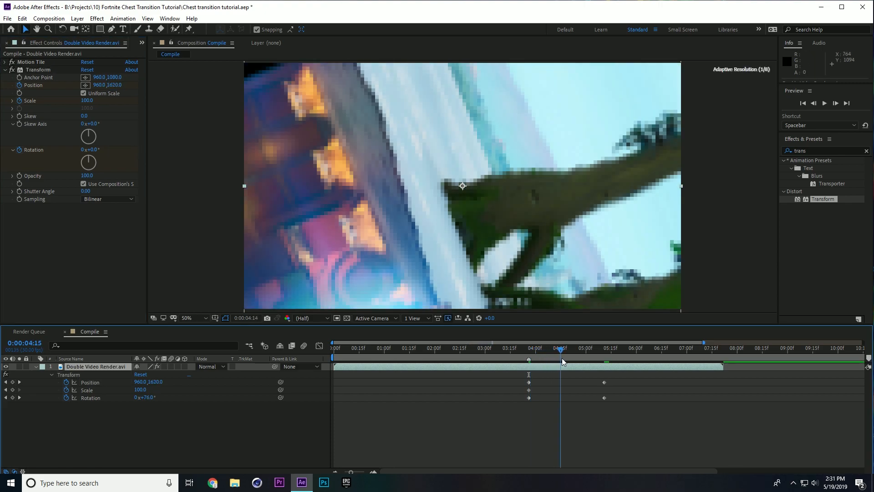
{"action": "left_click", "coordinate": [605, 348]}
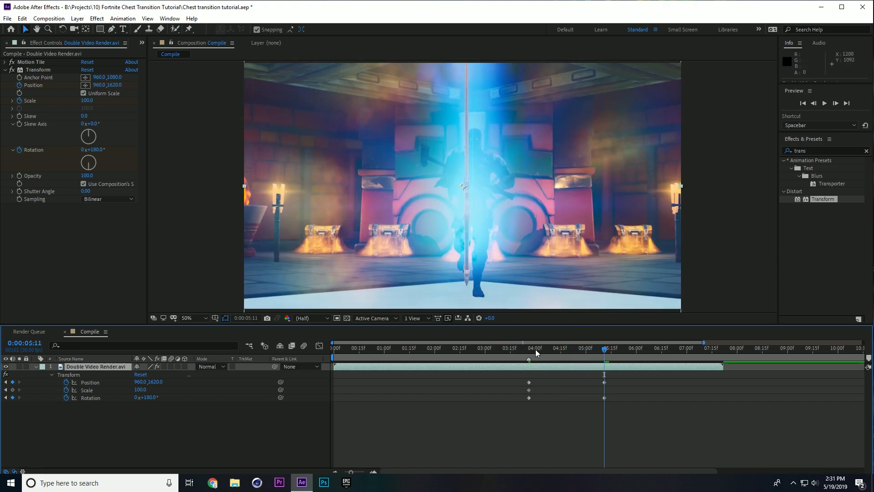
{"action": "left_click", "coordinate": [528, 348]}
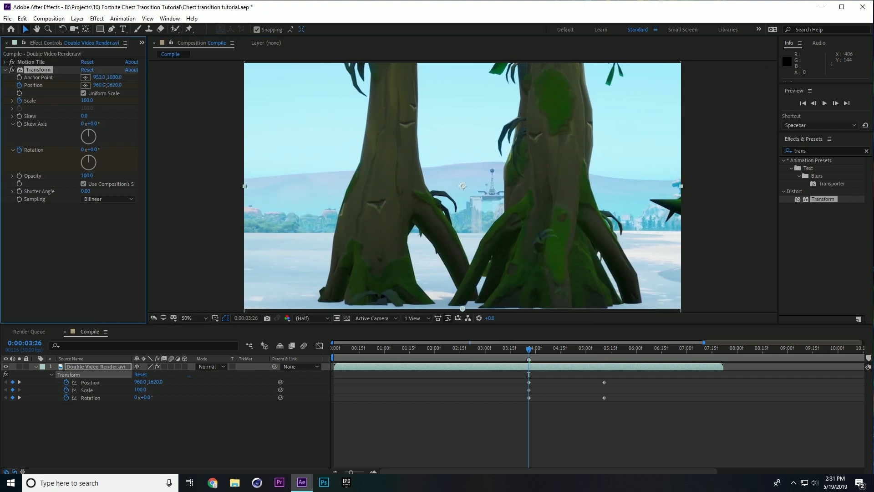
{"action": "left_click", "coordinate": [568, 348]}
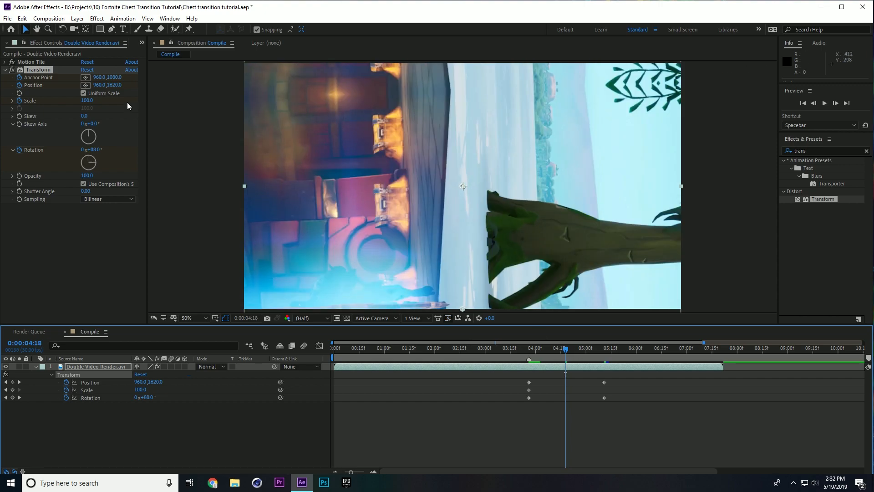
{"action": "mouse_move", "coordinate": [565, 351]}
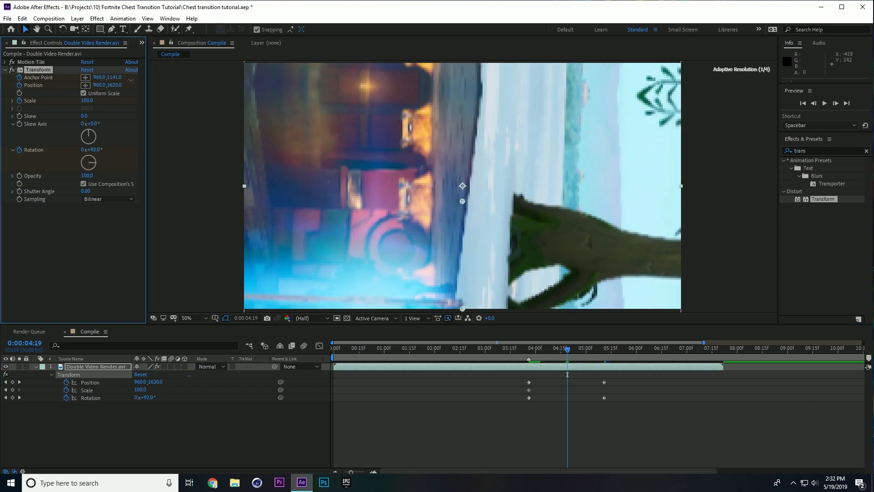
{"action": "left_click", "coordinate": [106, 76]}
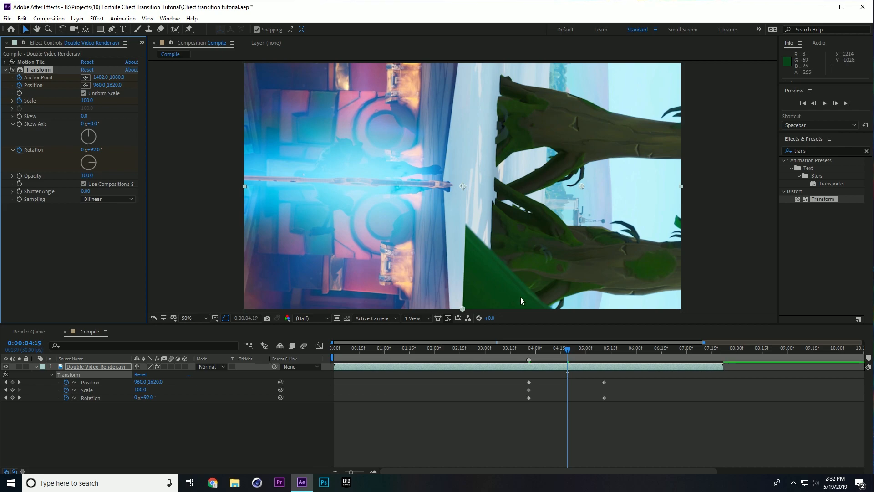
{"action": "mouse_move", "coordinate": [555, 377]}
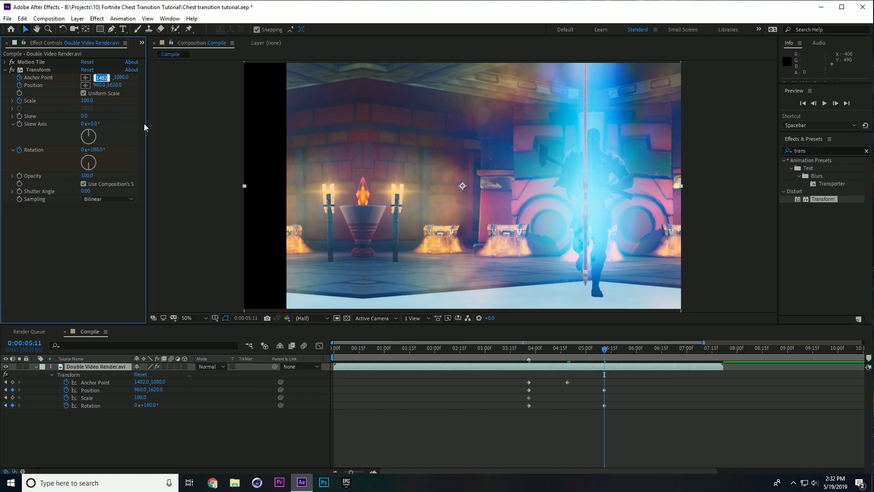
{"action": "type", "text": "960.0"}
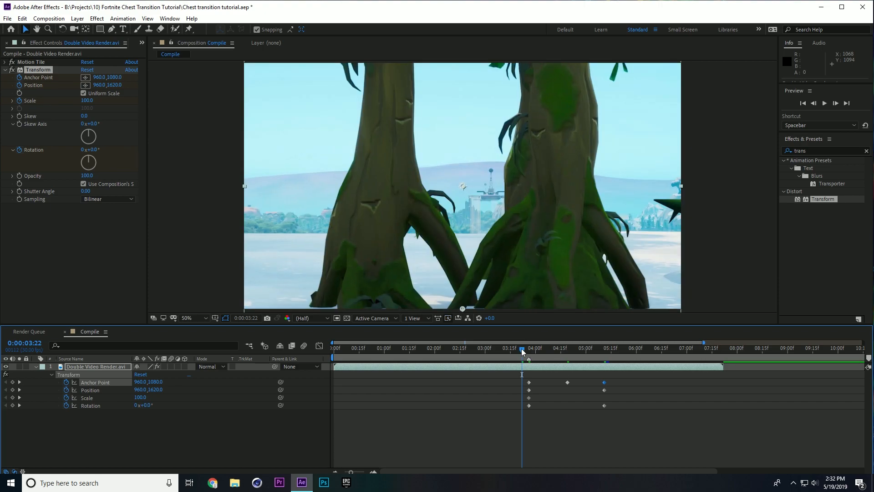
{"action": "left_click", "coordinate": [547, 346]}
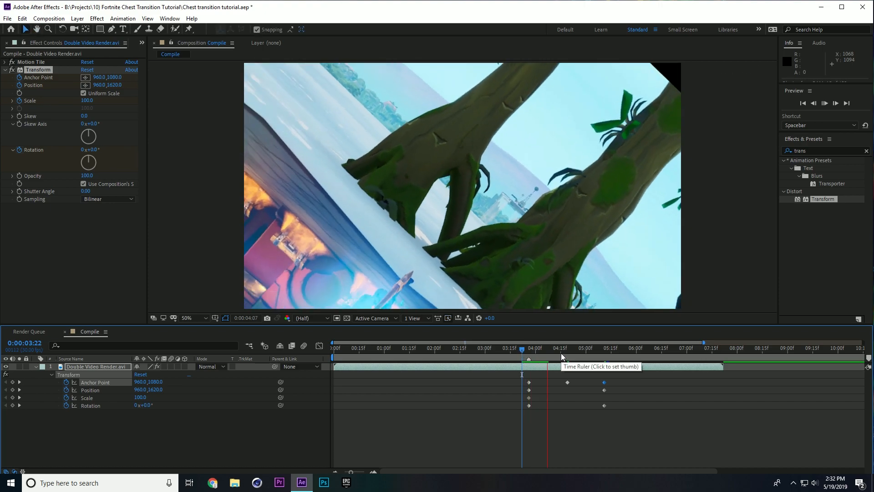
{"action": "left_click", "coordinate": [586, 342]}
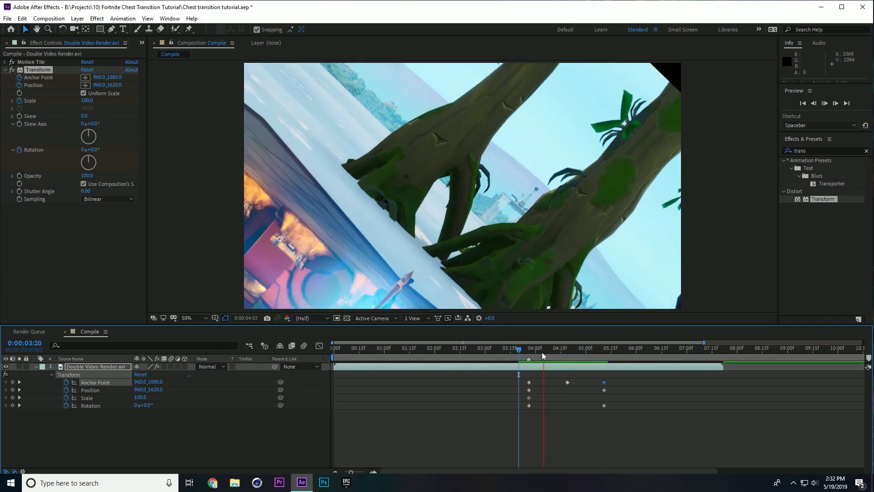
{"action": "left_click", "coordinate": [548, 359]}
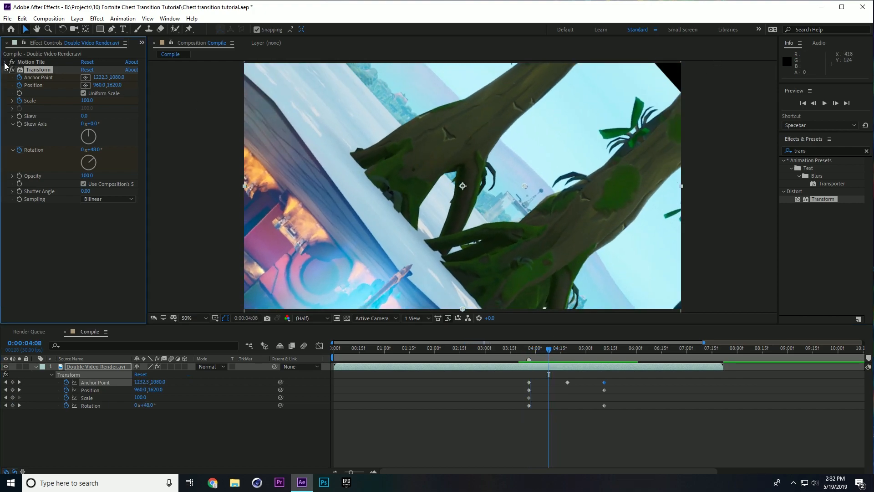
Step: Expand Motion Tile to 145 wide by 135 high and collapse the layer's timeline properties
{"action": "left_click", "coordinate": [5, 62]}
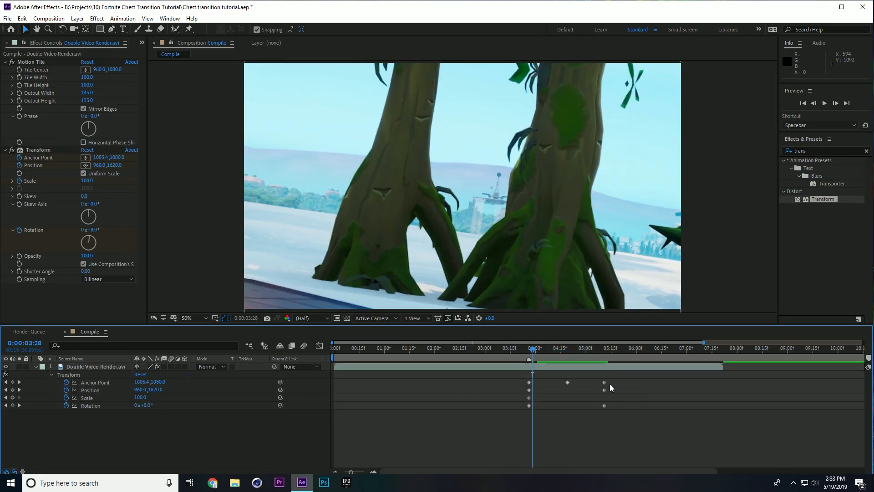
{"action": "left_click", "coordinate": [604, 348]}
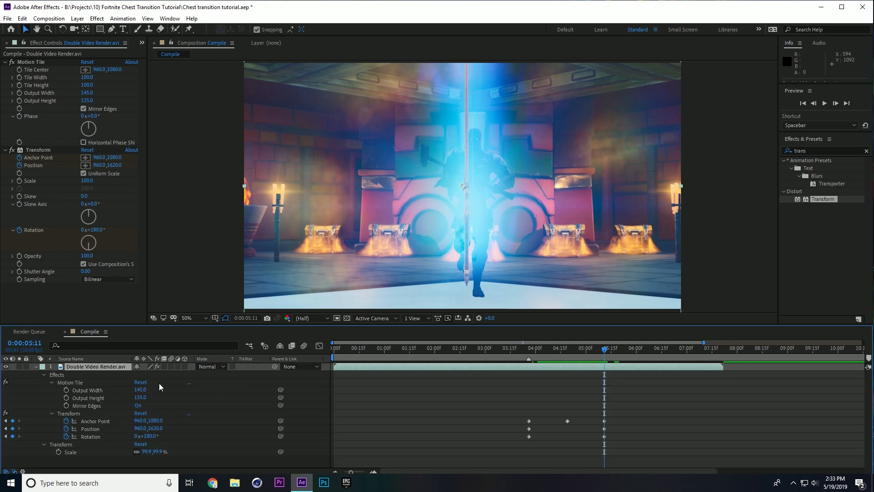
{"action": "left_click", "coordinate": [43, 374]}
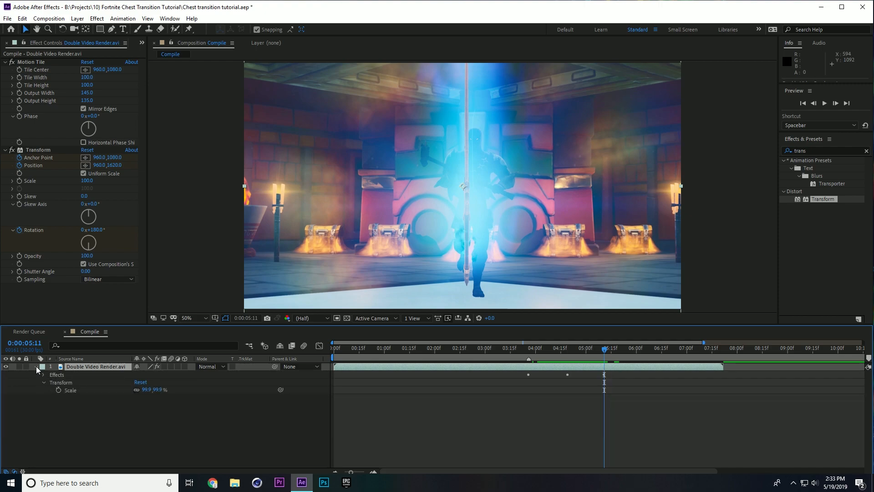
{"action": "left_click", "coordinate": [43, 382]}
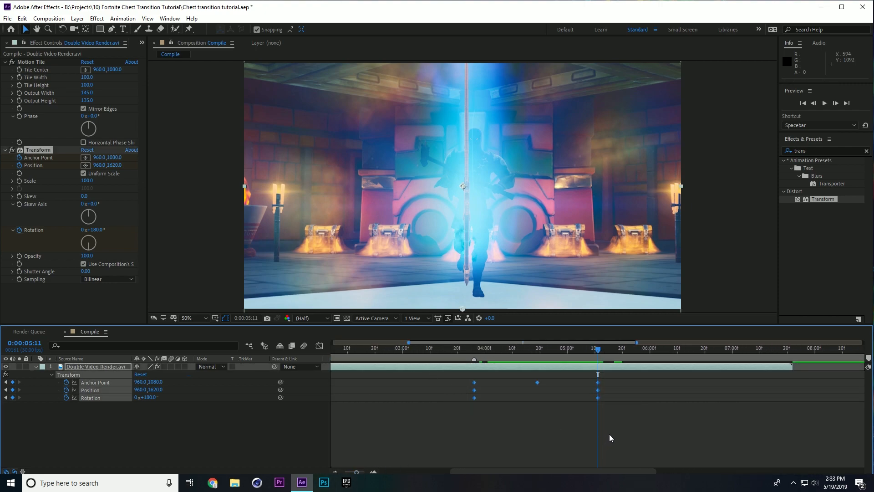
Step: Easy-ease all Anchor Point, Position and Rotation keyframes and view the Anchor Point value graph
{"action": "left_click", "coordinate": [575, 350]}
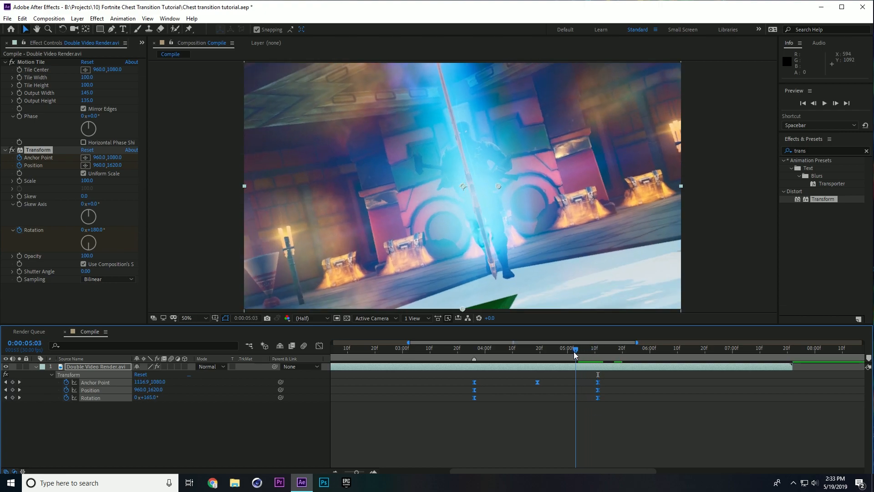
{"action": "left_click", "coordinate": [432, 348]}
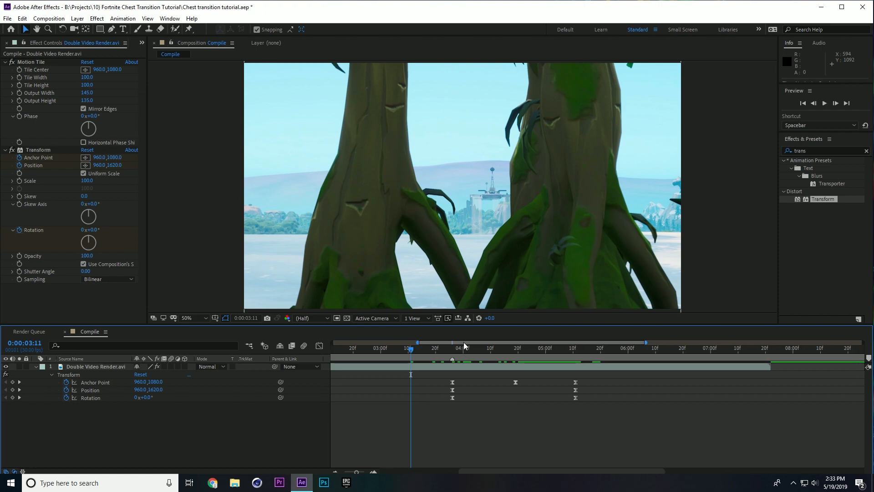
{"action": "mouse_move", "coordinate": [544, 355]}
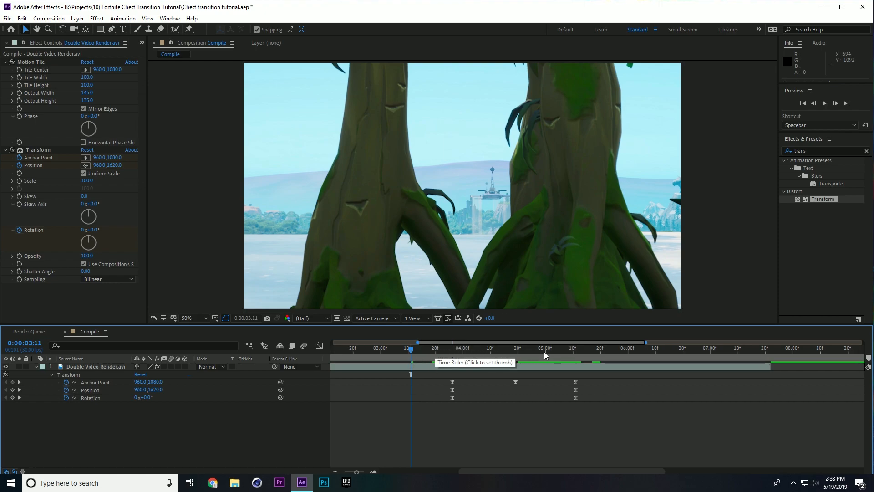
{"action": "left_click", "coordinate": [426, 343]}
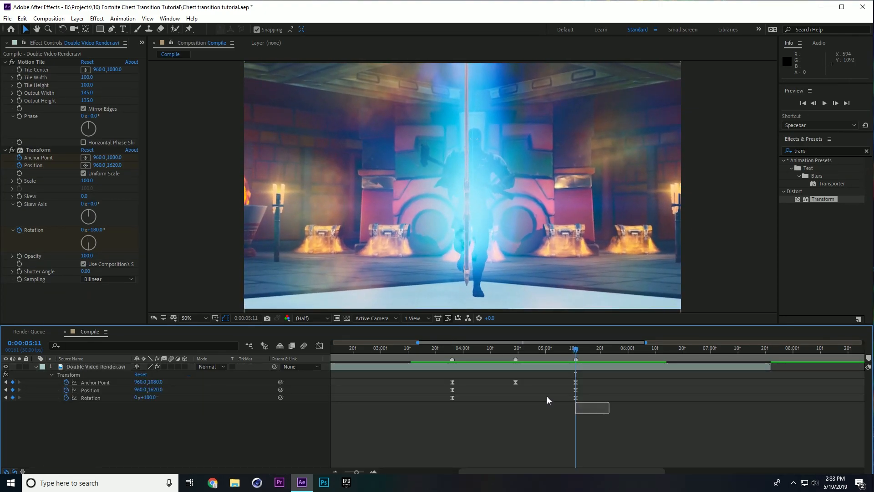
{"action": "left_click", "coordinate": [95, 382]}
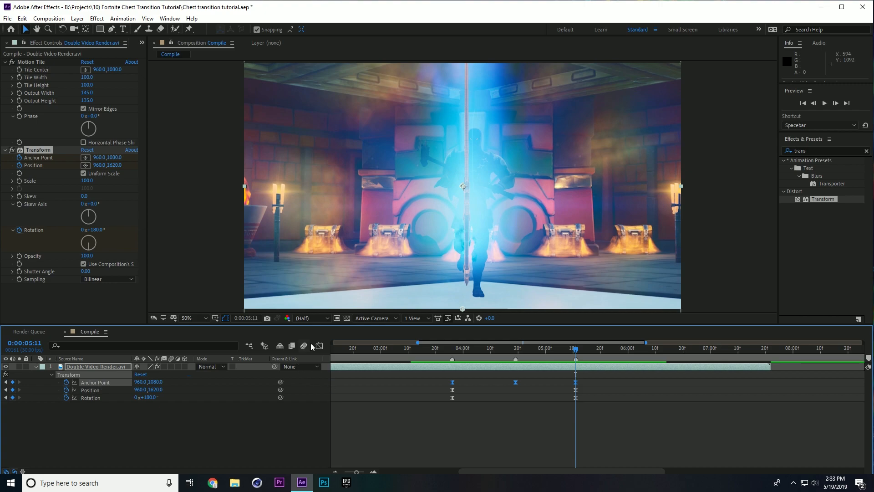
{"action": "left_click", "coordinate": [545, 347]}
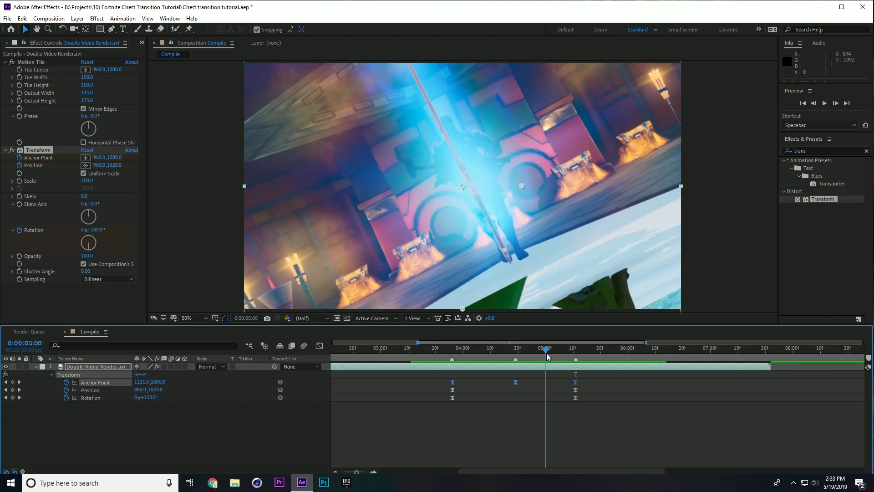
{"action": "left_click", "coordinate": [501, 341]}
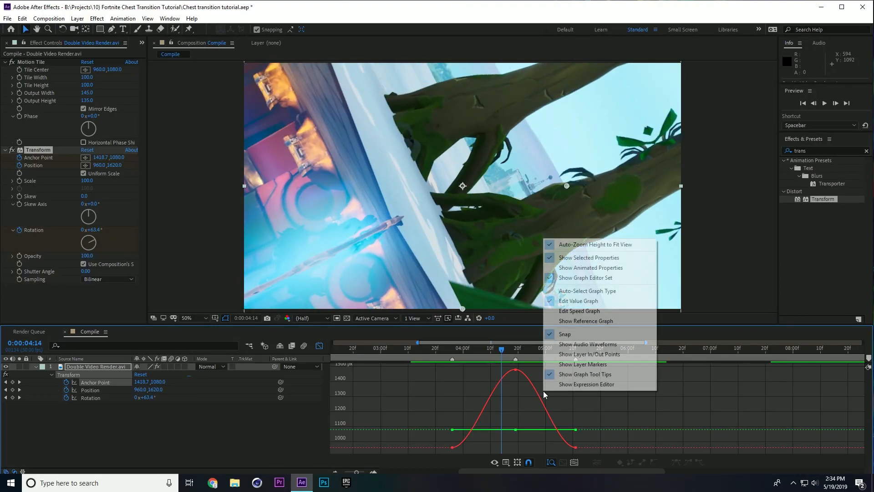
Step: Shape the Anchor Point speed graph into a single sharp peak at the middle keyframe
{"action": "left_click", "coordinate": [579, 311]}
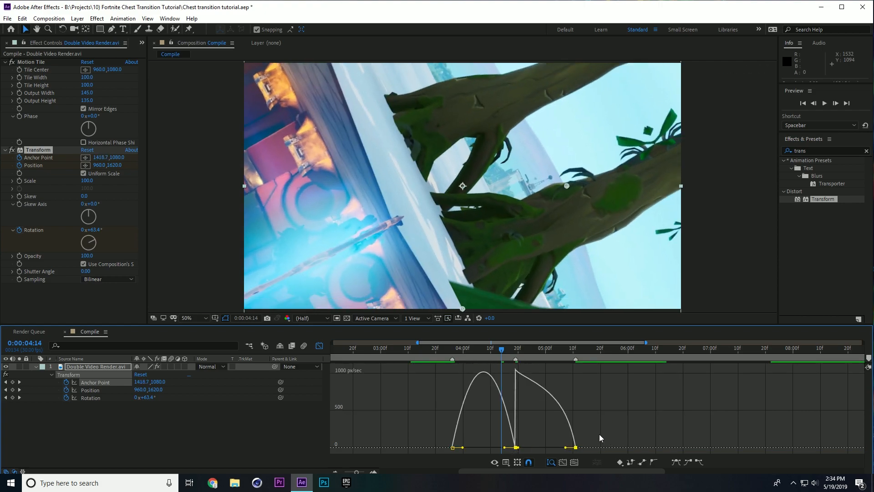
{"action": "mouse_move", "coordinate": [575, 448]}
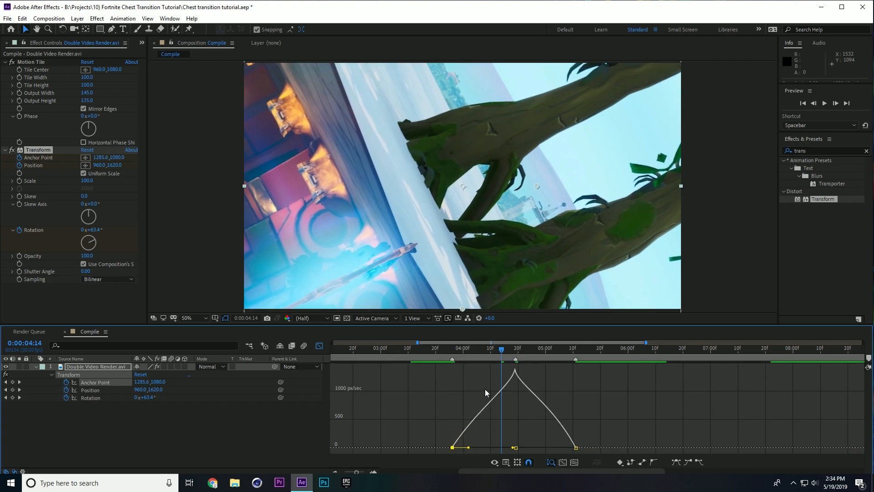
{"action": "left_click", "coordinate": [533, 341]}
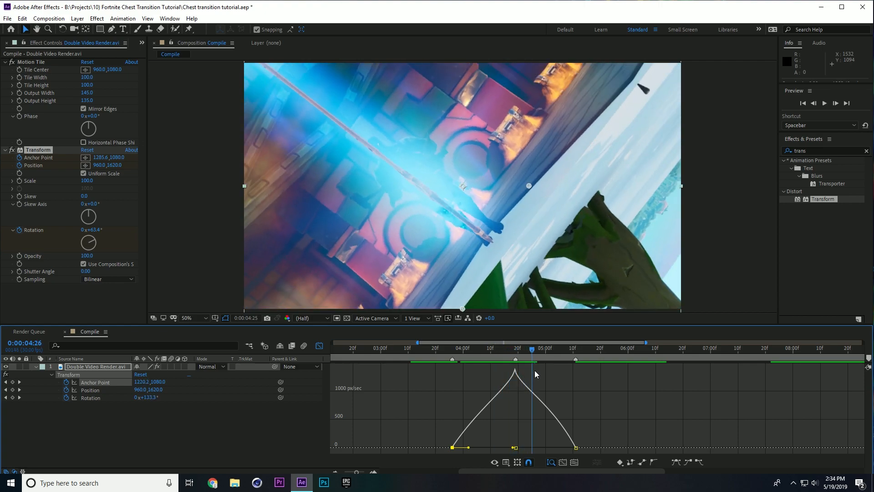
{"action": "left_click", "coordinate": [418, 342]}
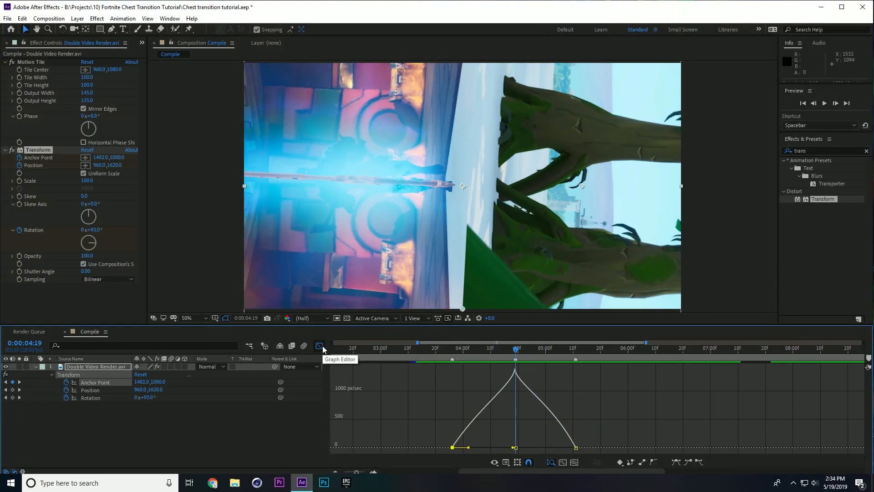
Step: Leave the Graph Editor and remove Position's keyframes, keeping only Anchor Point and Rotation animated
{"action": "left_click", "coordinate": [320, 346]}
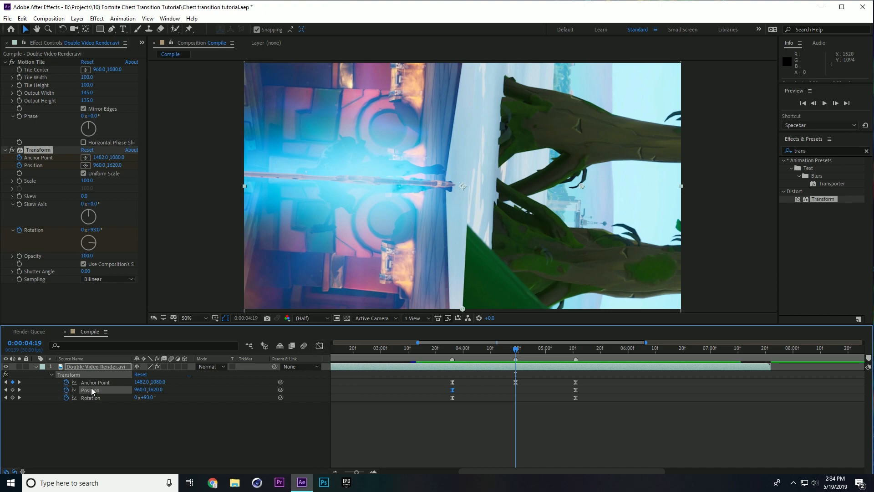
{"action": "mouse_move", "coordinate": [67, 389]}
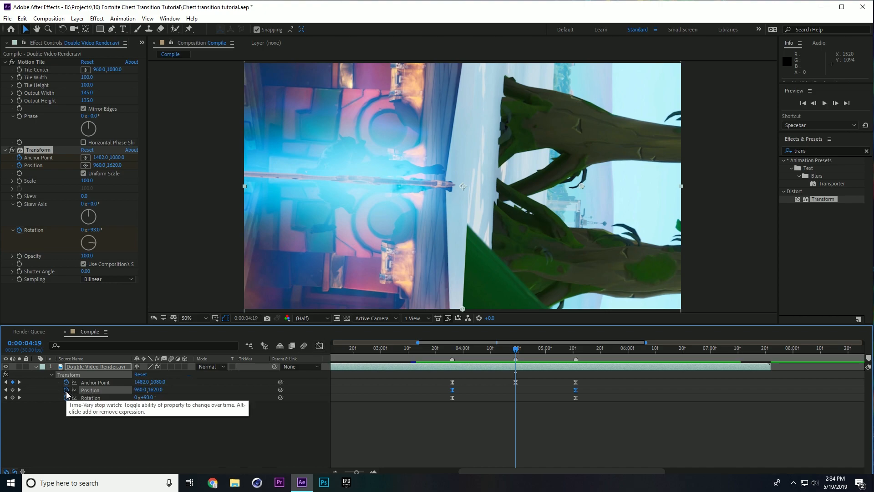
{"action": "left_click", "coordinate": [65, 390]}
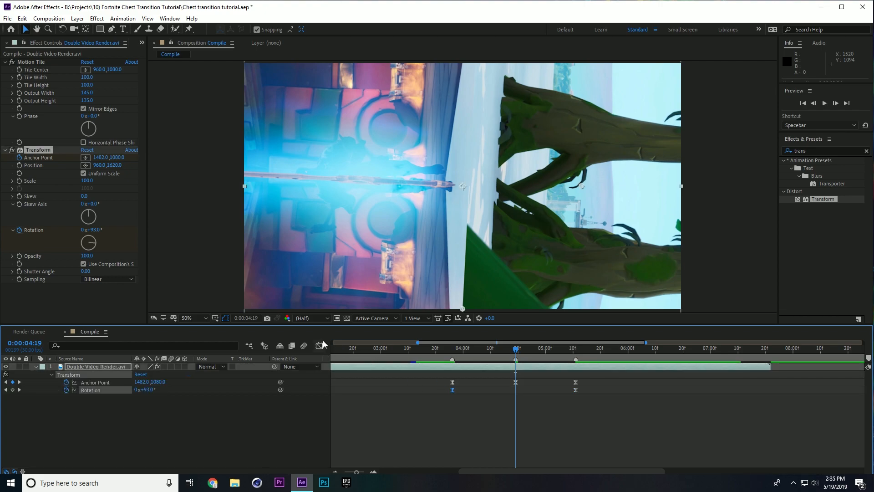
Step: Shape the Rotation value curve into a steep S-shaped ease in the Graph Editor
{"action": "left_click", "coordinate": [320, 345]}
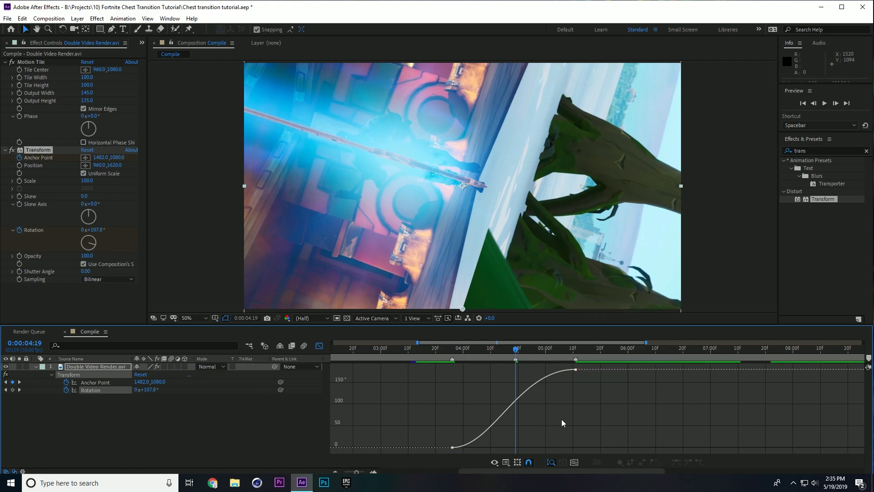
{"action": "left_click", "coordinate": [514, 370]}
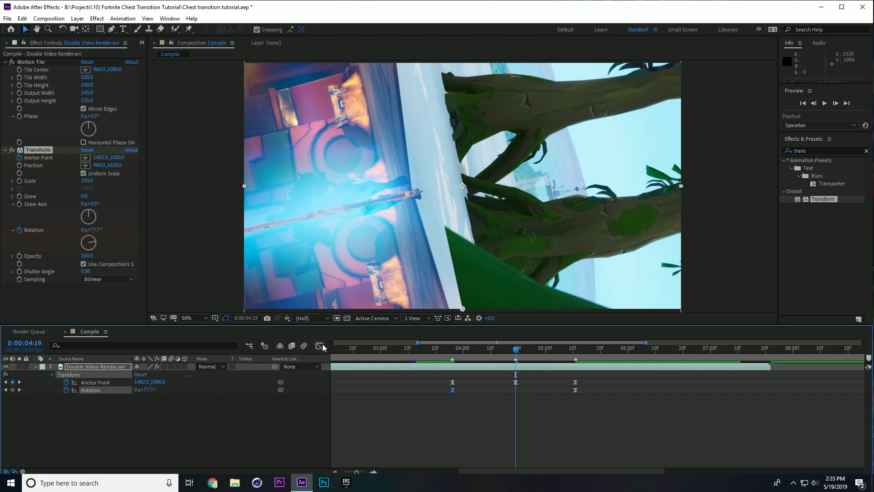
{"action": "left_click", "coordinate": [320, 346]}
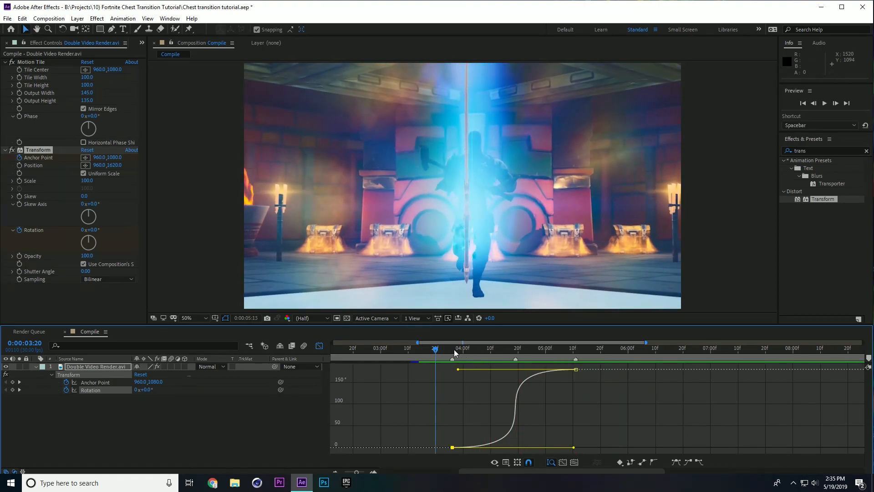
{"action": "left_click", "coordinate": [441, 346]}
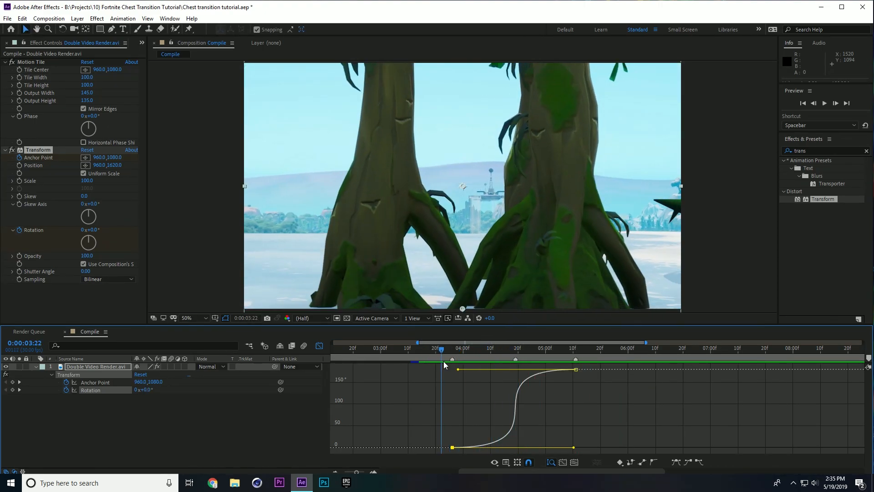
{"action": "left_click", "coordinate": [513, 343]}
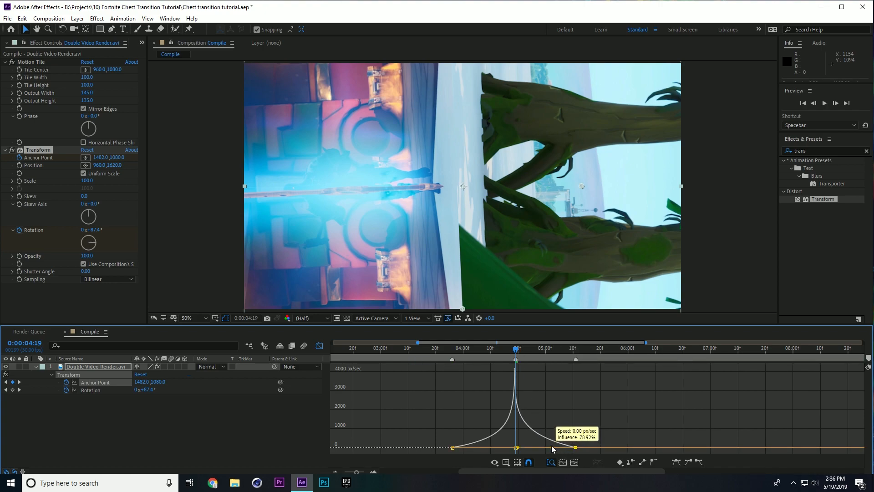
Step: Sharpen the Anchor Point speed spike to roughly 79% influence for a snappier spin
{"action": "left_click", "coordinate": [493, 348]}
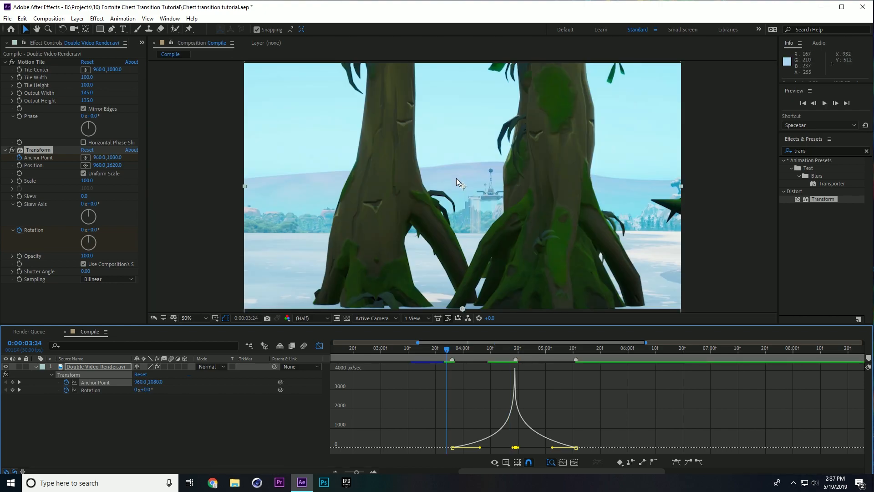
{"action": "mouse_move", "coordinate": [470, 194]}
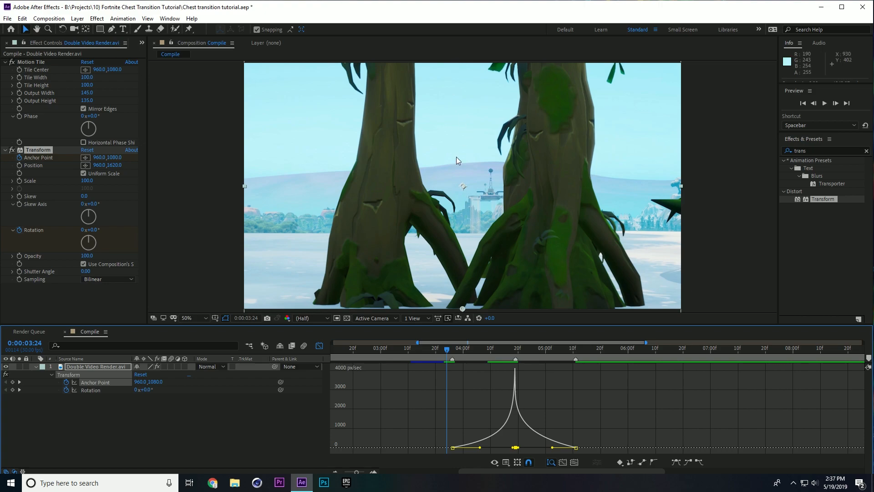
{"action": "left_click", "coordinate": [452, 348]}
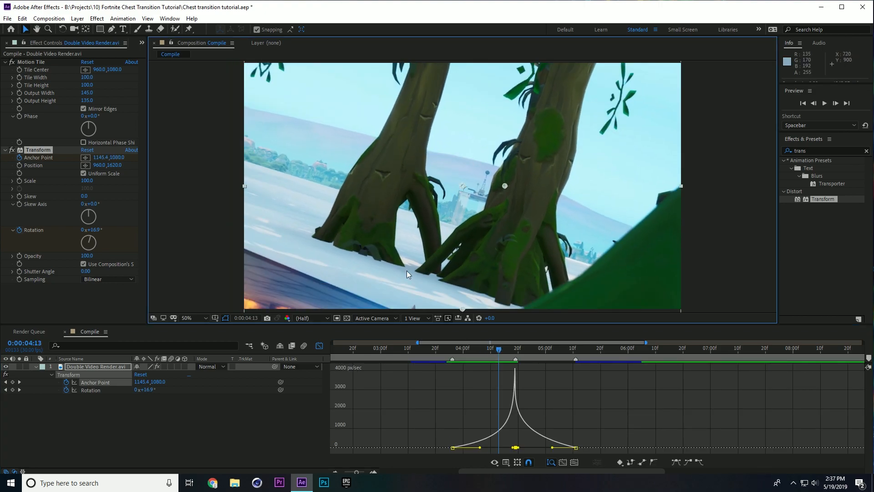
{"action": "left_click", "coordinate": [499, 347]}
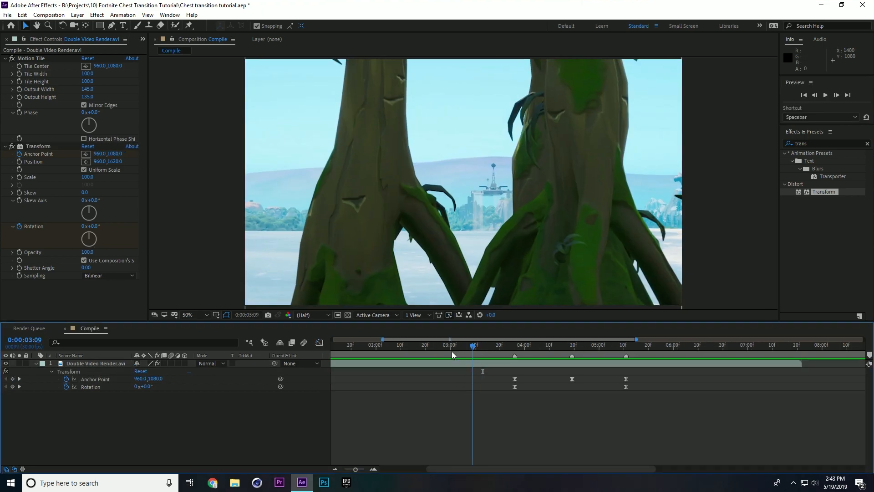
Step: Preview the spin and add later Anchor Point and Rotation keyframes out to about 7 seconds
{"action": "left_click", "coordinate": [445, 344]}
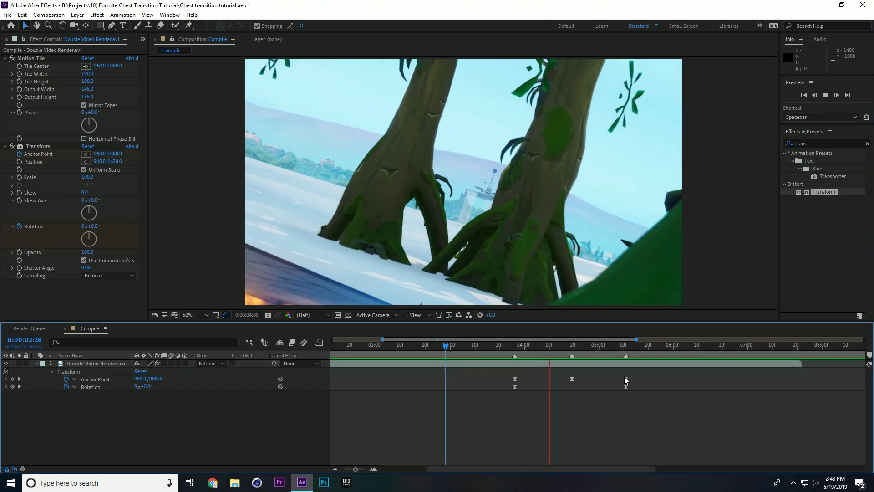
{"action": "left_click", "coordinate": [541, 344]}
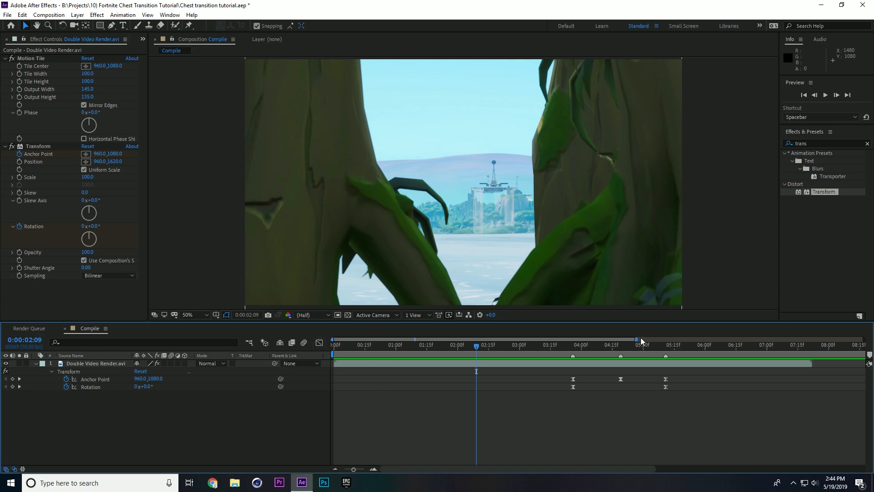
{"action": "left_click", "coordinate": [357, 344]}
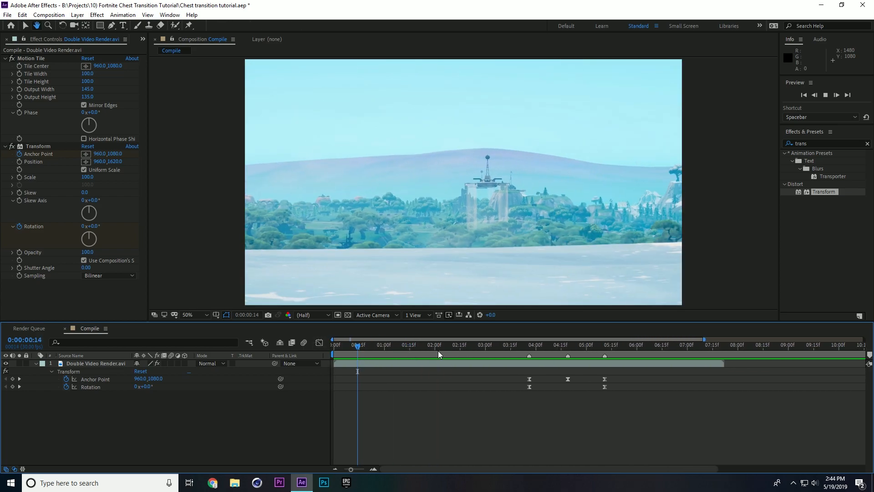
{"action": "left_click", "coordinate": [459, 345]}
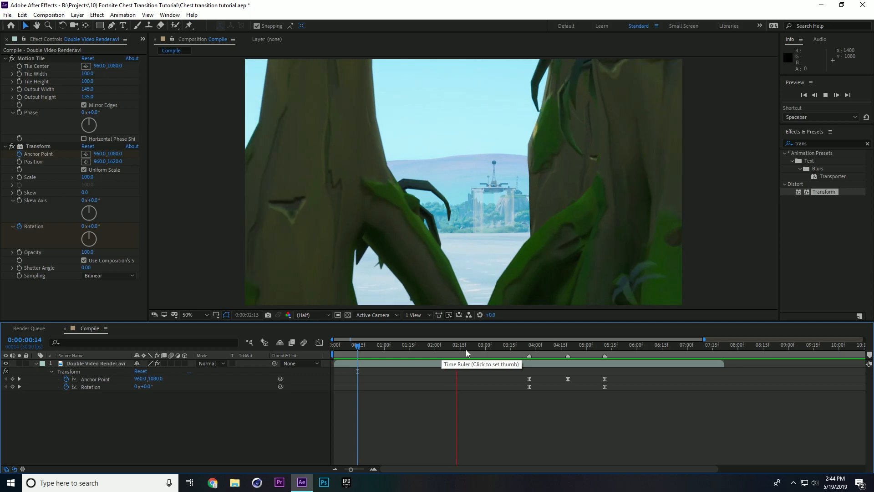
{"action": "left_click", "coordinate": [481, 344]}
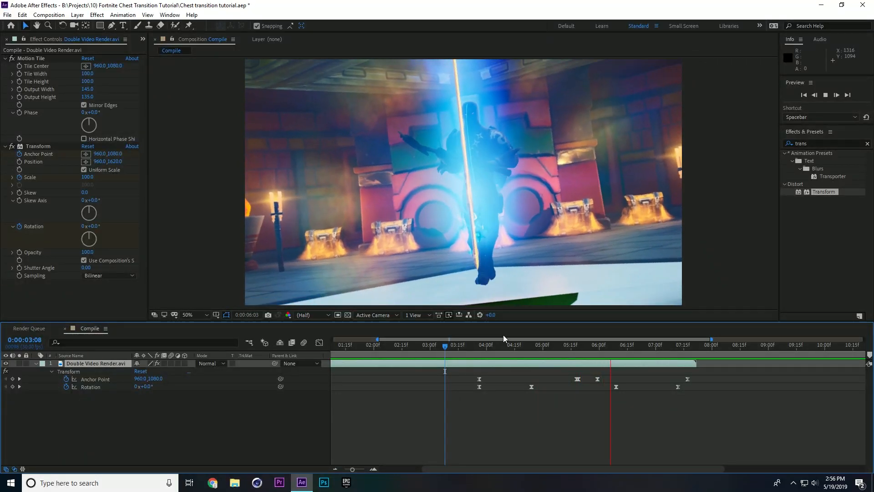
{"action": "left_click", "coordinate": [496, 344]}
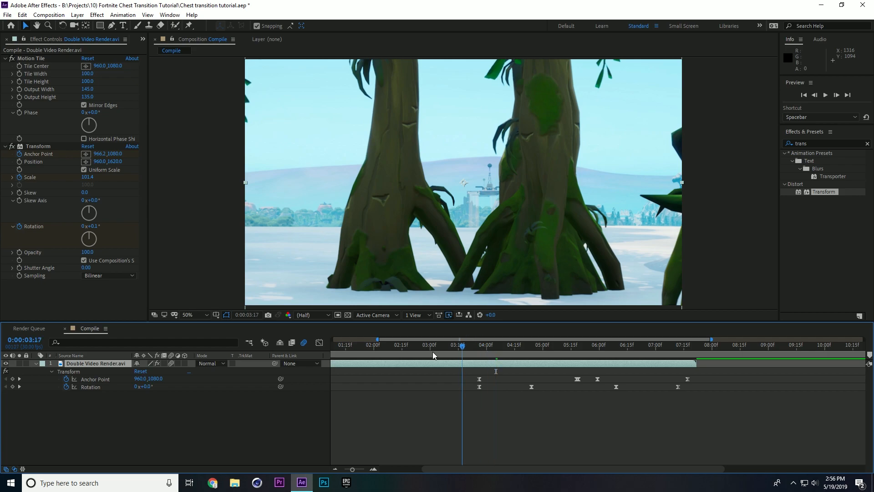
{"action": "left_click", "coordinate": [354, 344]}
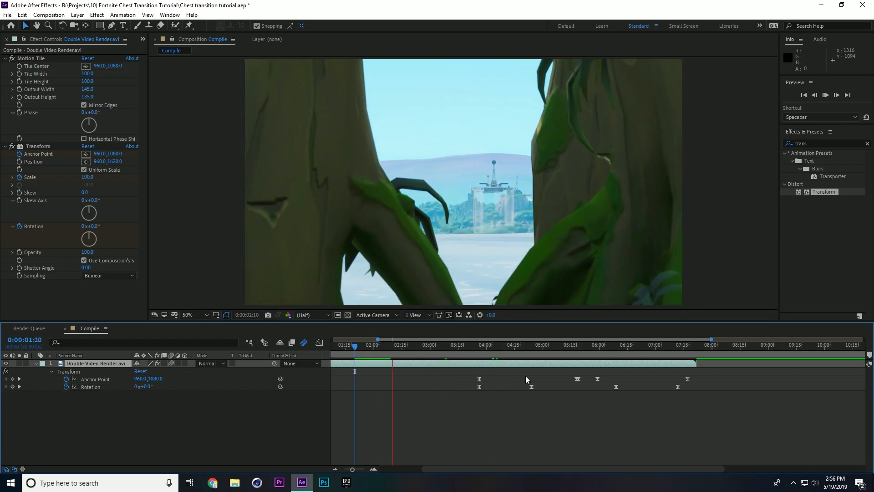
{"action": "left_click", "coordinate": [433, 345]}
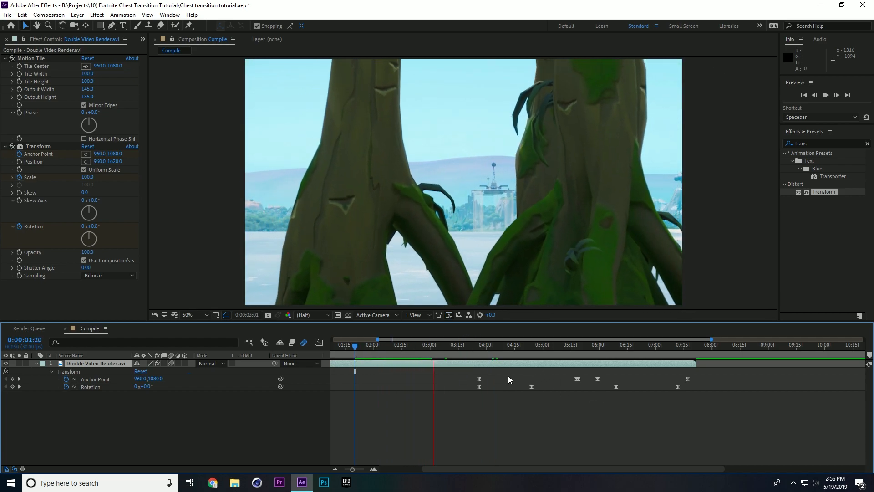
{"action": "left_click", "coordinate": [481, 344]}
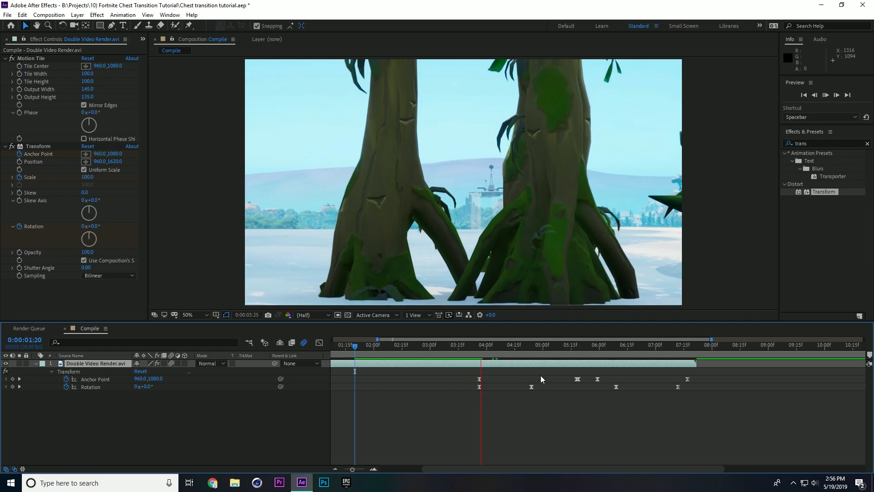
{"action": "left_click", "coordinate": [527, 339]}
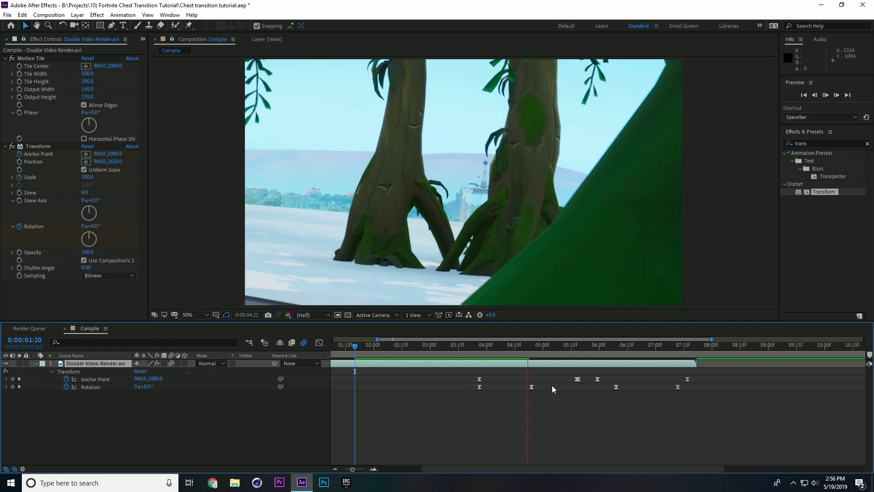
{"action": "left_click", "coordinate": [575, 344]}
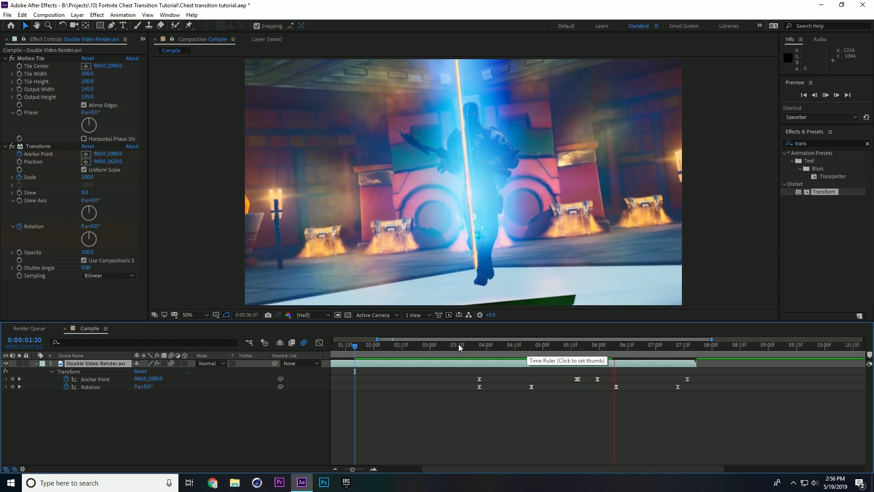
{"action": "left_click", "coordinate": [399, 344]}
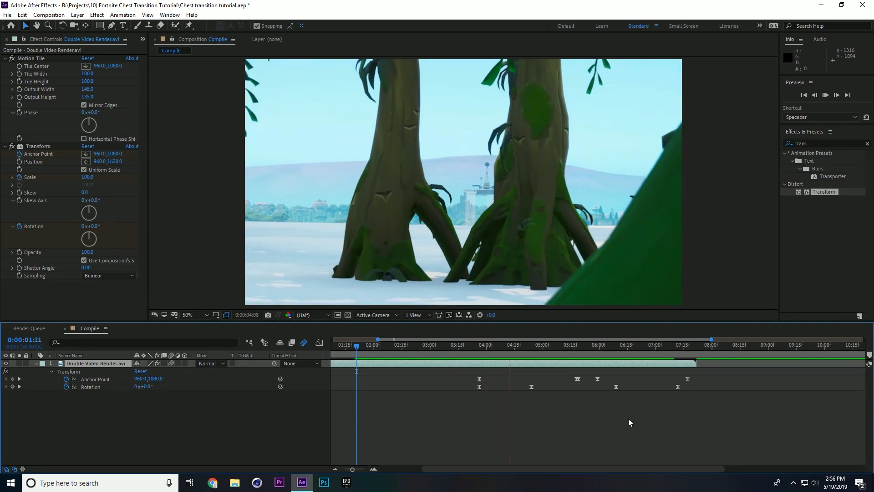
{"action": "left_click", "coordinate": [506, 356]}
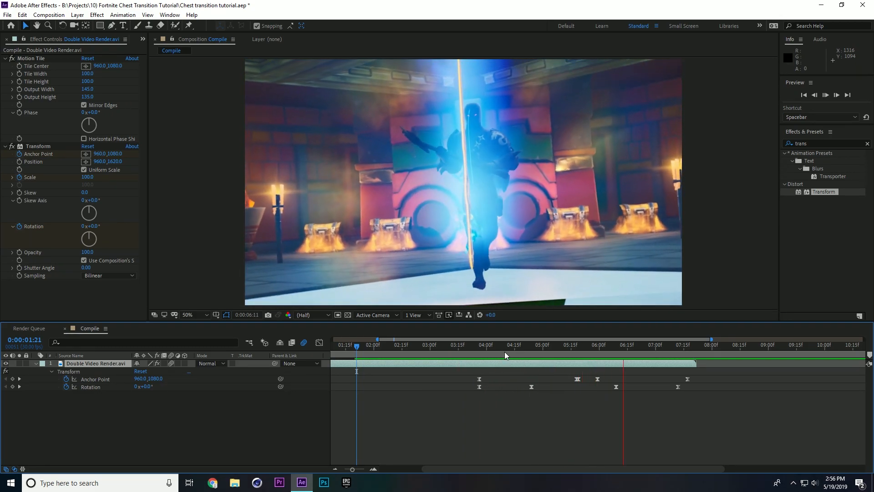
{"action": "left_click", "coordinate": [528, 345]}
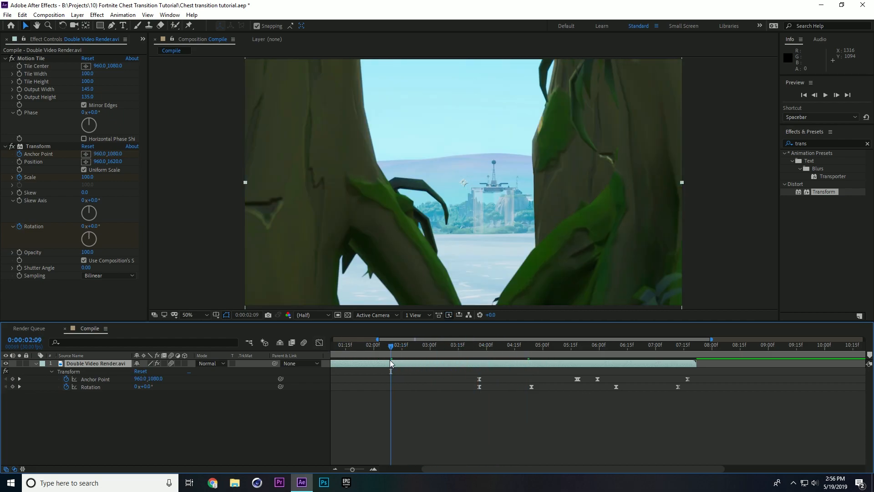
{"action": "left_click", "coordinate": [467, 345]}
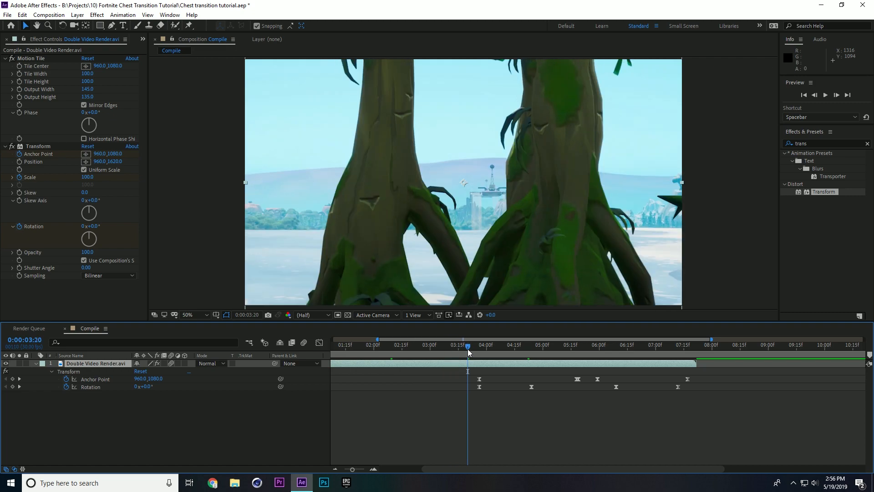